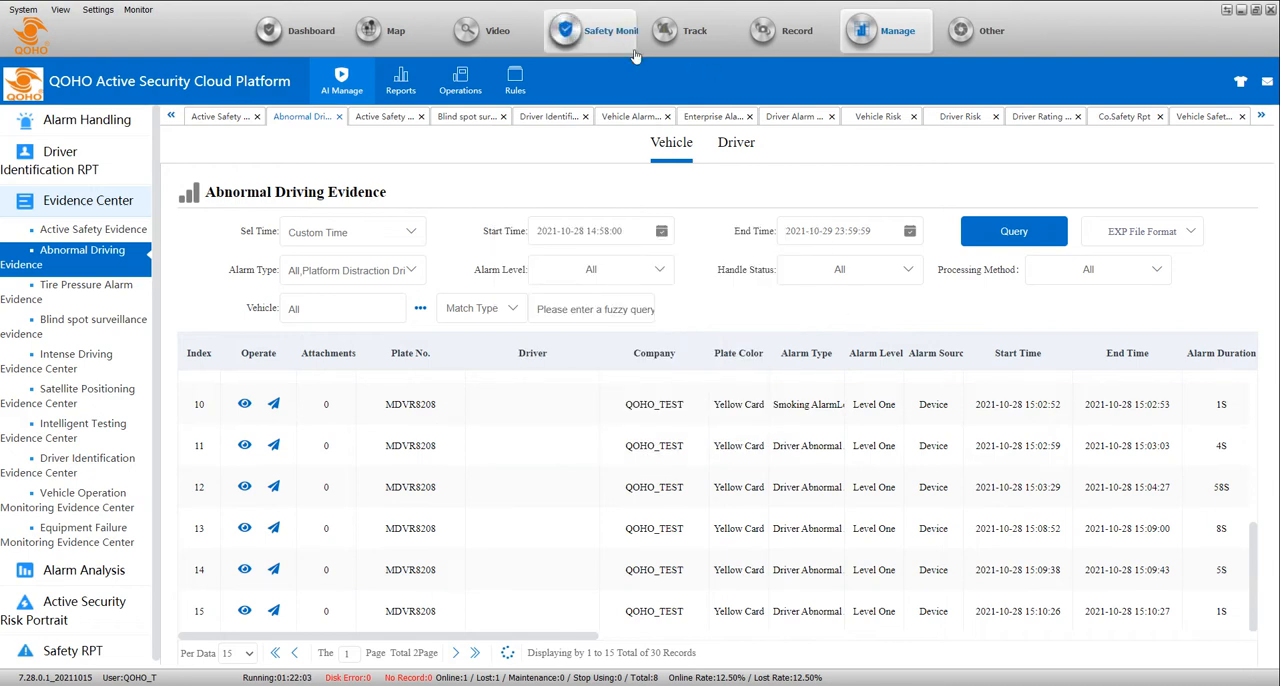
- Switch to Safety Monitoring with risk-vehicle counts and empty video channels
{"action": "left_click", "coordinate": [612, 30]}
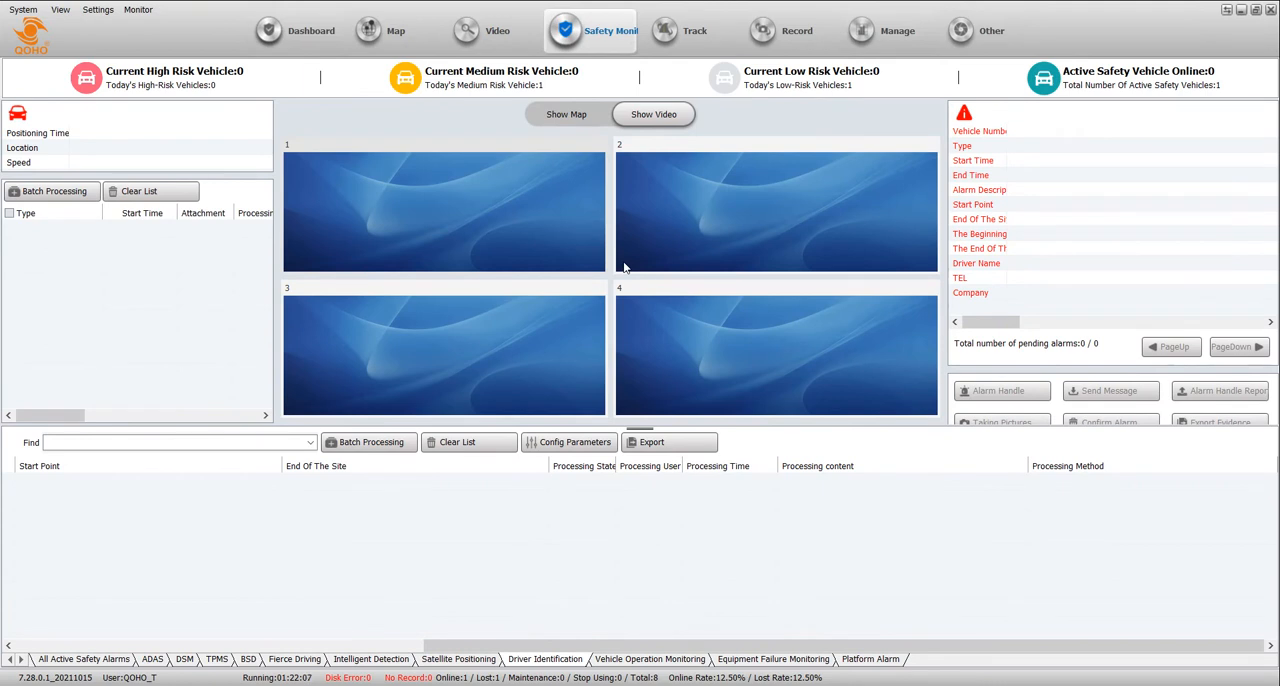
{"action": "mouse_move", "coordinate": [184, 636]}
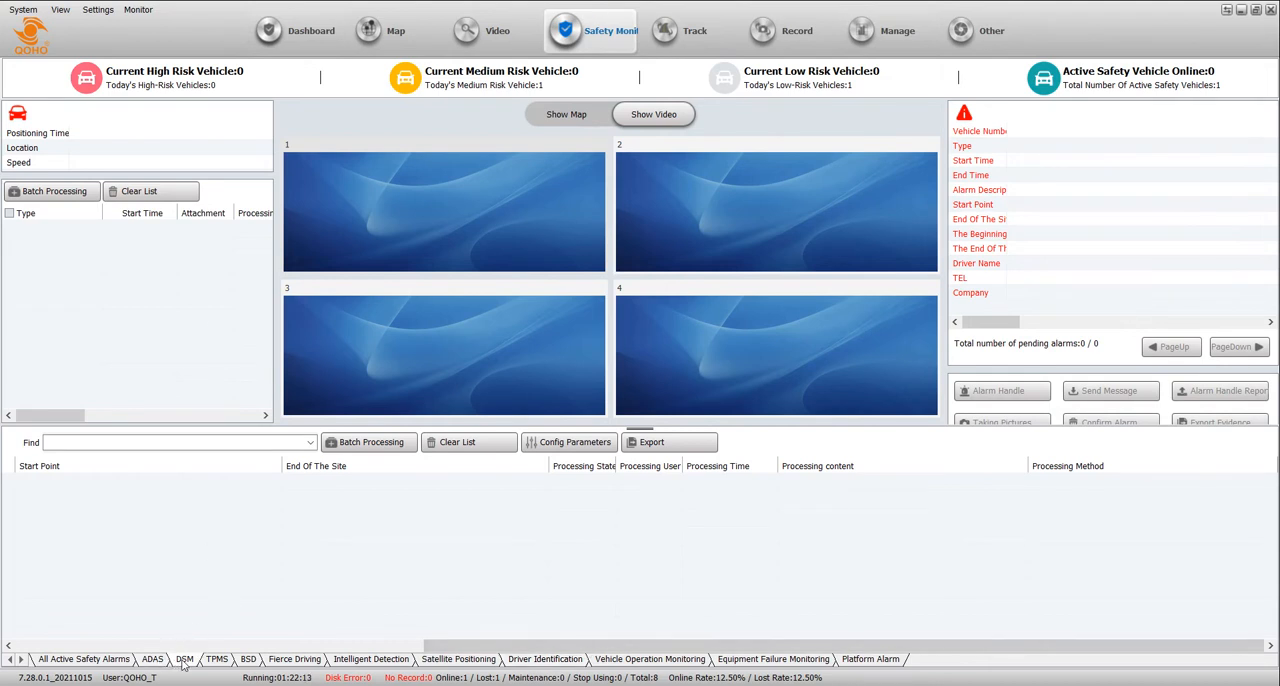
{"action": "mouse_move", "coordinate": [184, 660]}
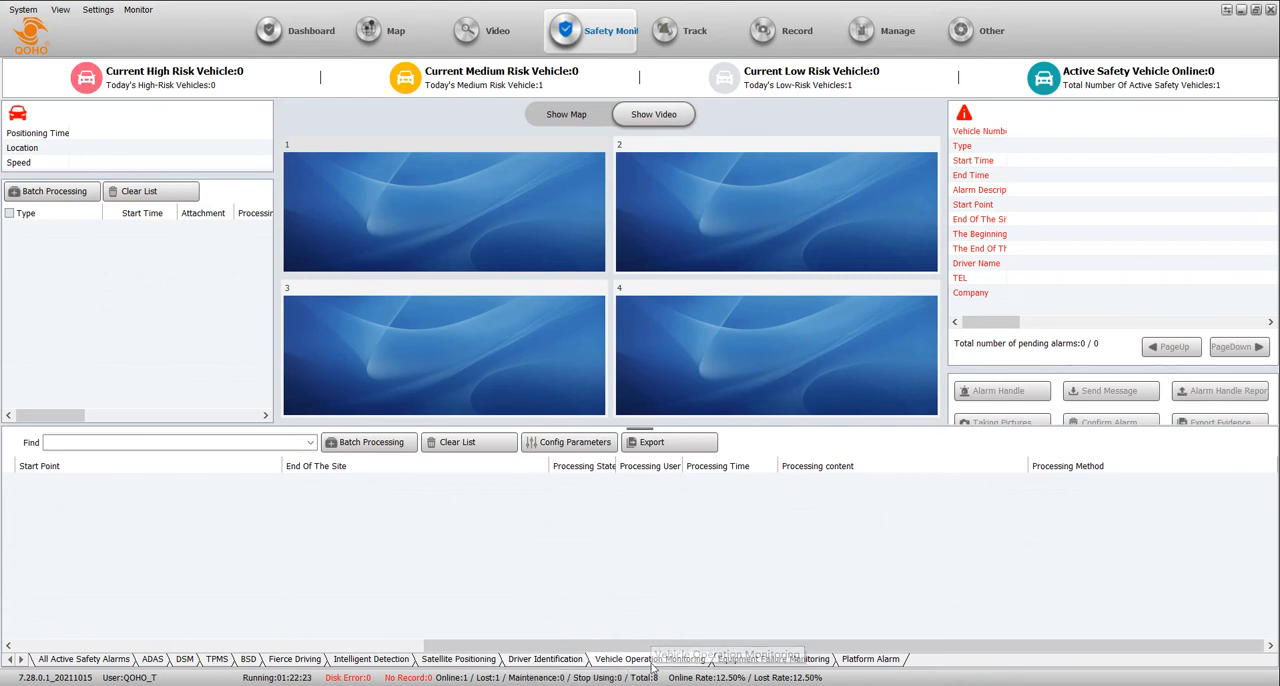
{"action": "mouse_move", "coordinate": [624, 660]}
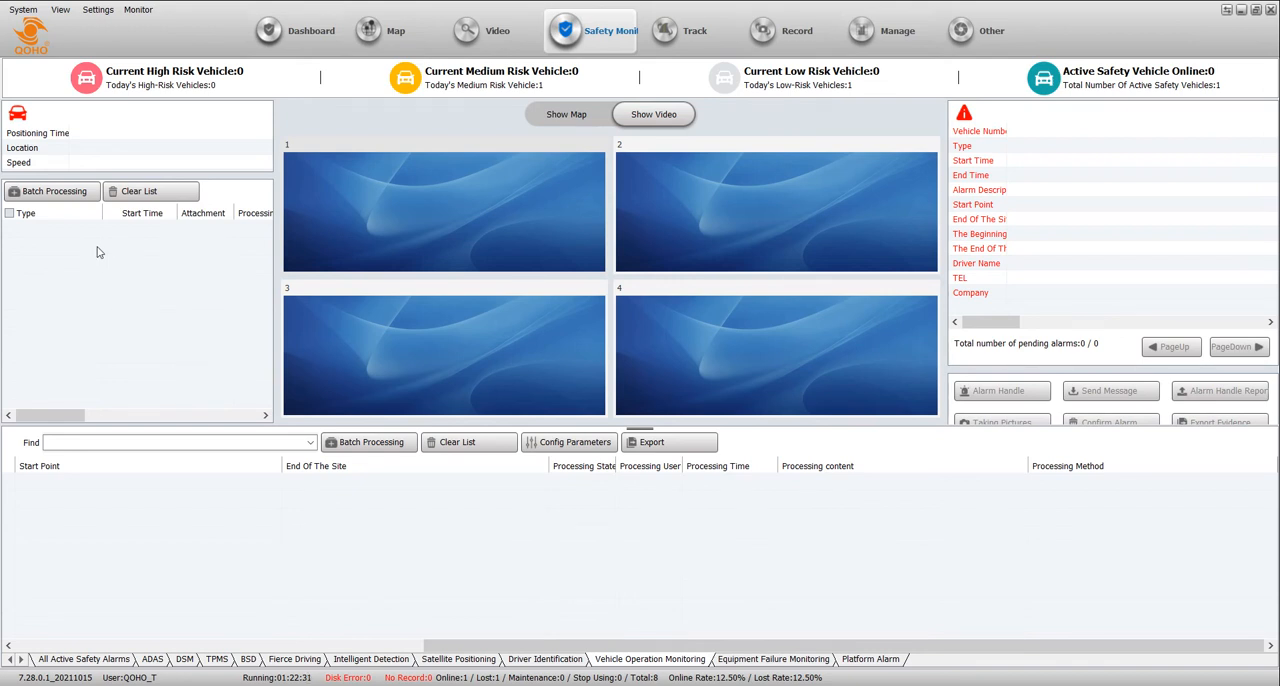
{"action": "mouse_move", "coordinate": [896, 30]}
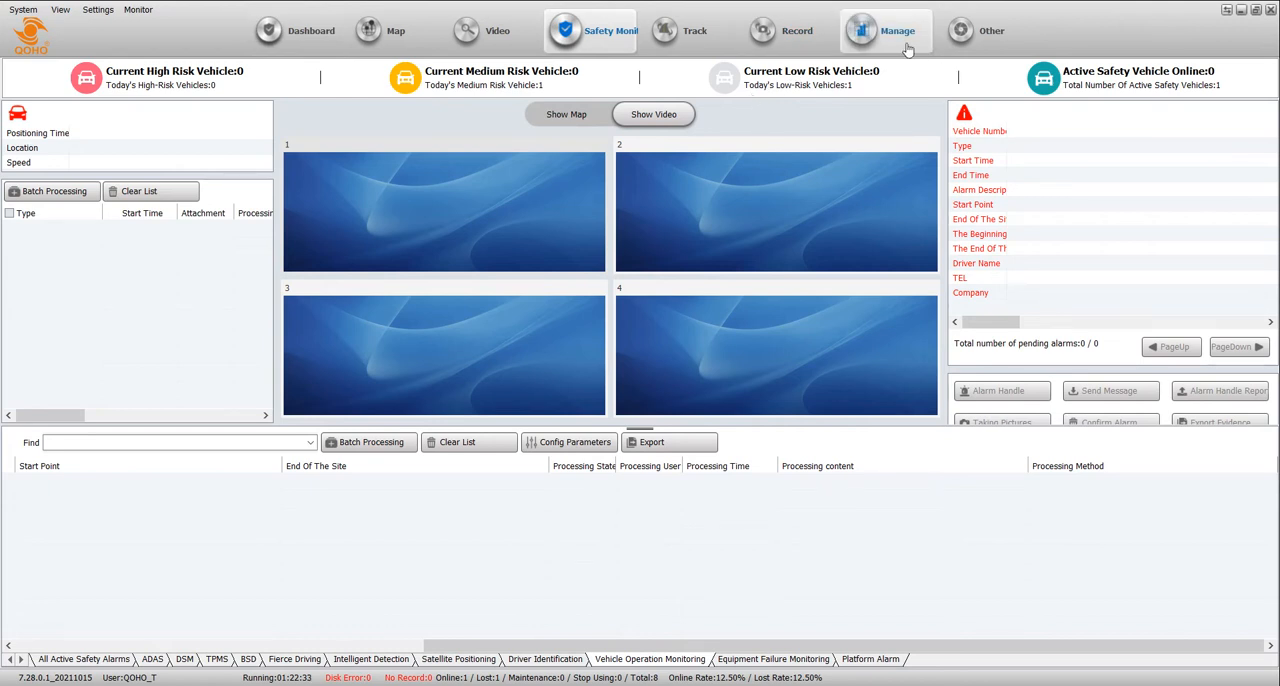
{"action": "mouse_move", "coordinate": [896, 30]}
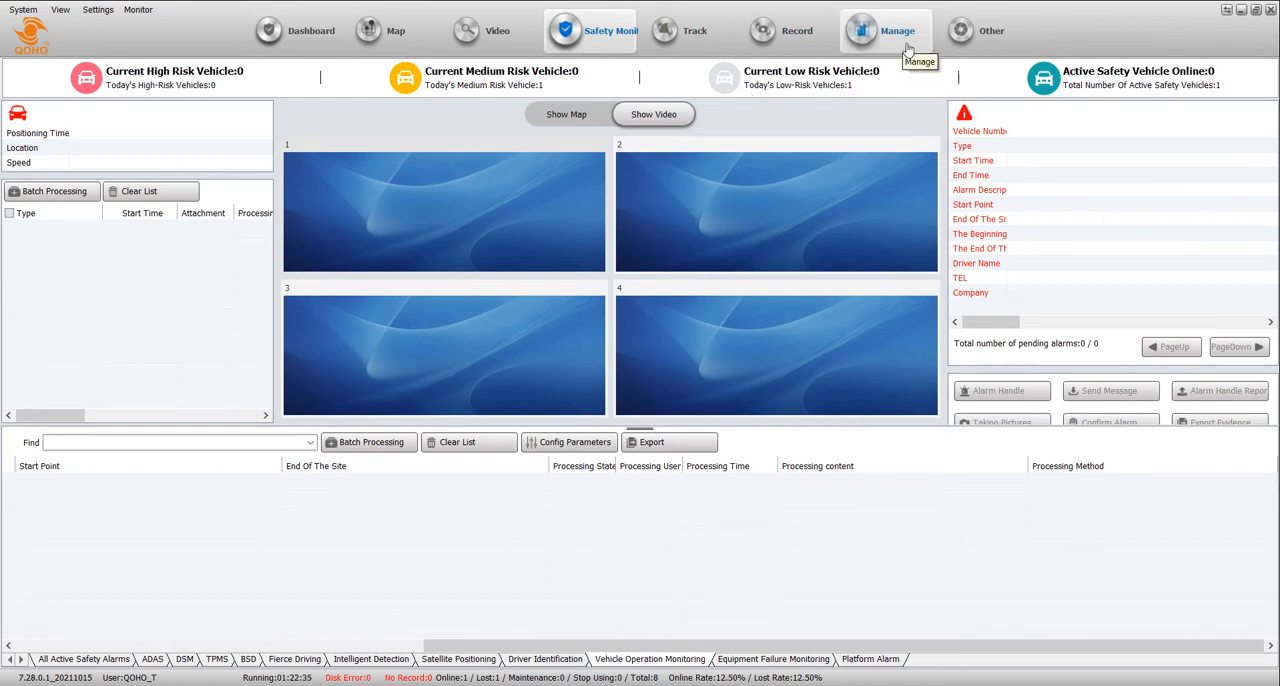
- Show Active Safety Evidence records in the Evidence Center and review the Alarm Type list
{"action": "left_click", "coordinate": [884, 30]}
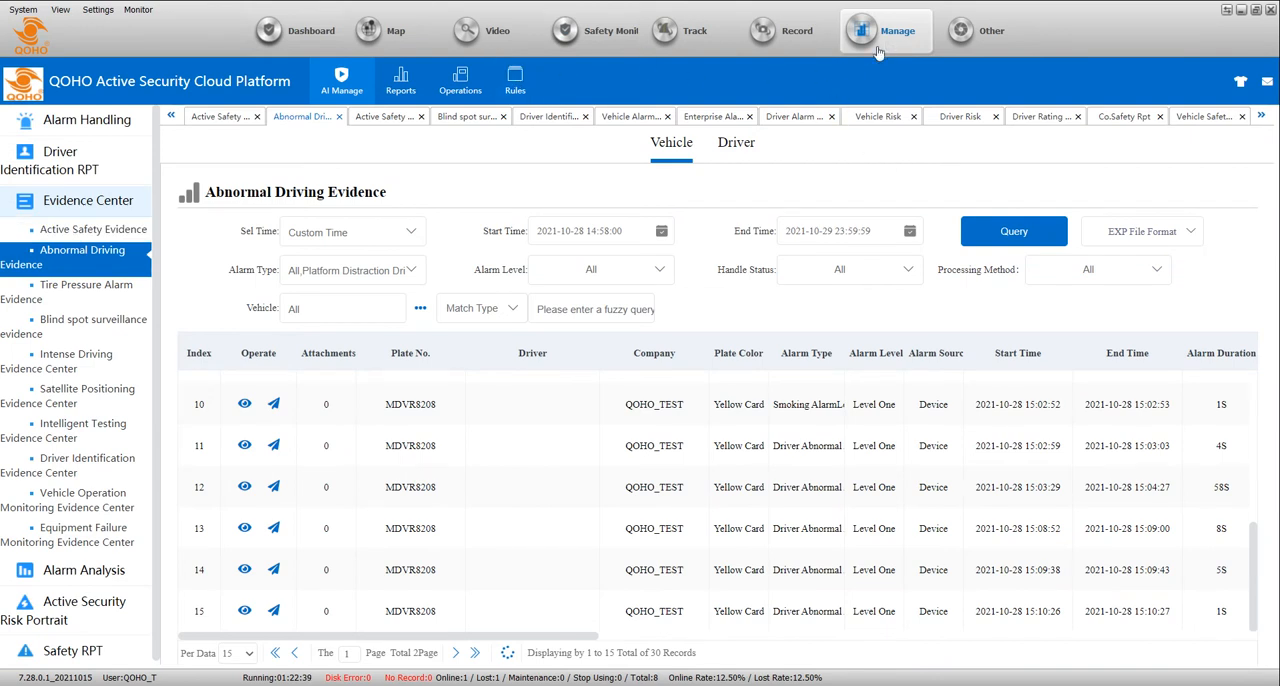
{"action": "mouse_move", "coordinate": [96, 228]}
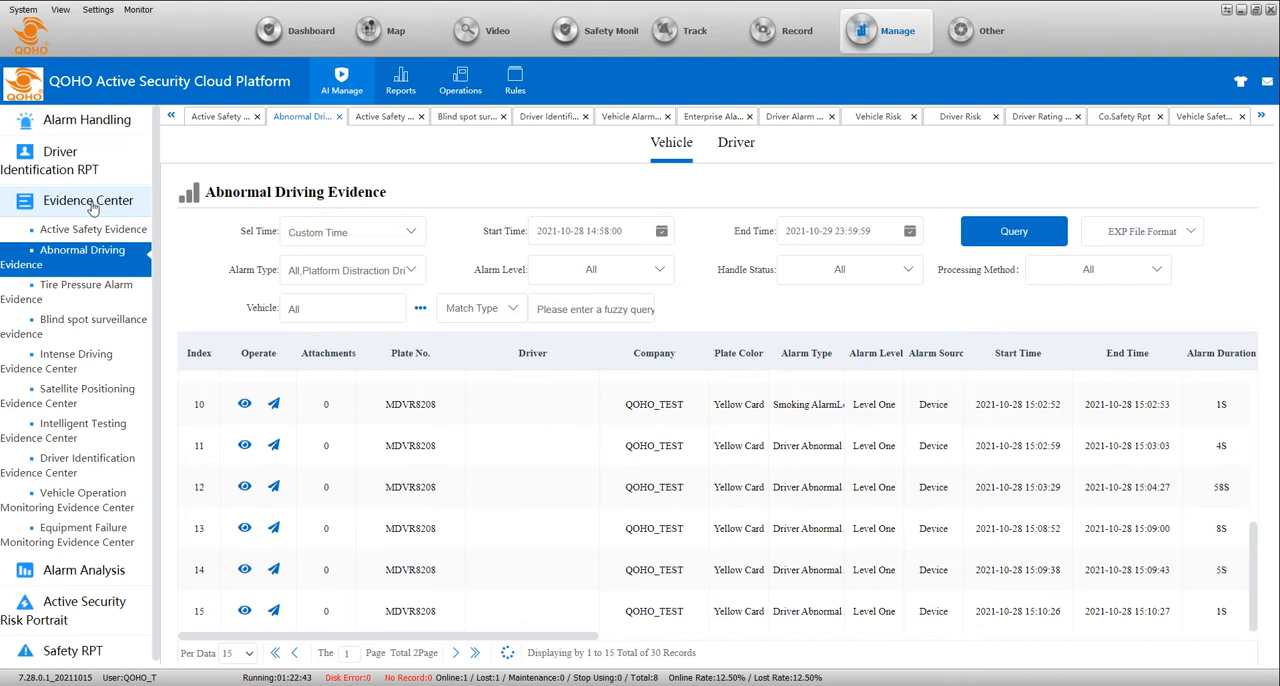
{"action": "left_click", "coordinate": [94, 228]}
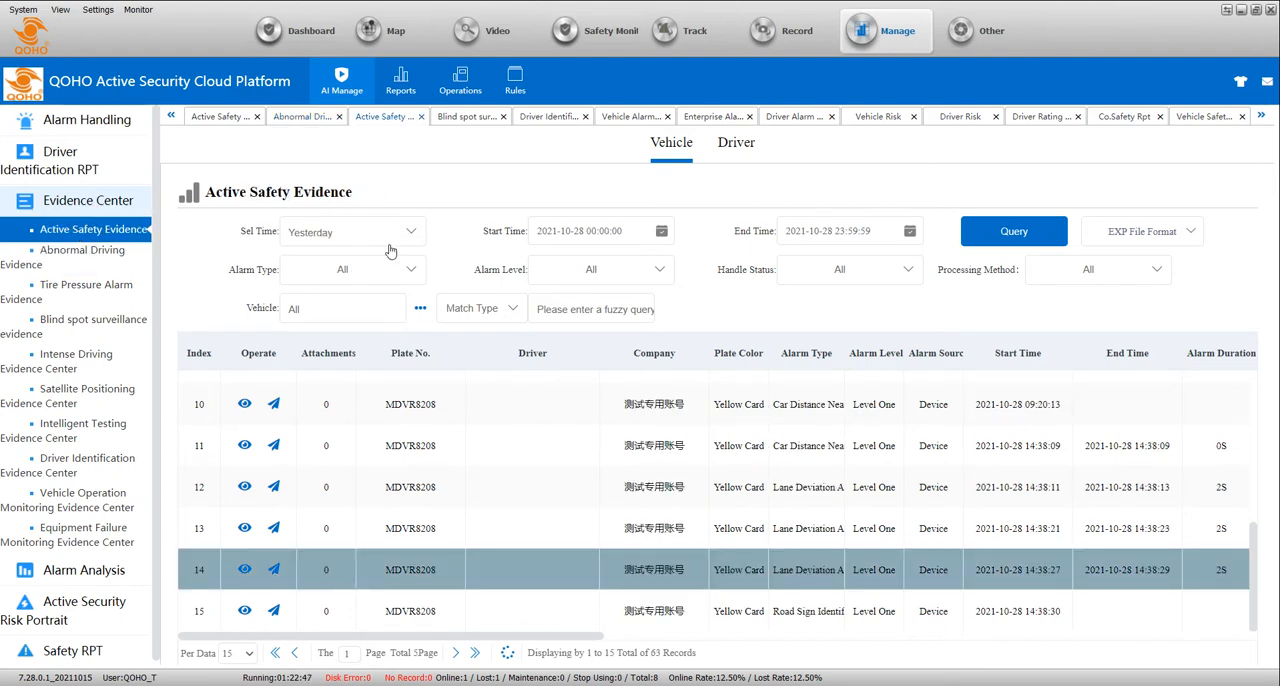
{"action": "left_click", "coordinate": [352, 268]}
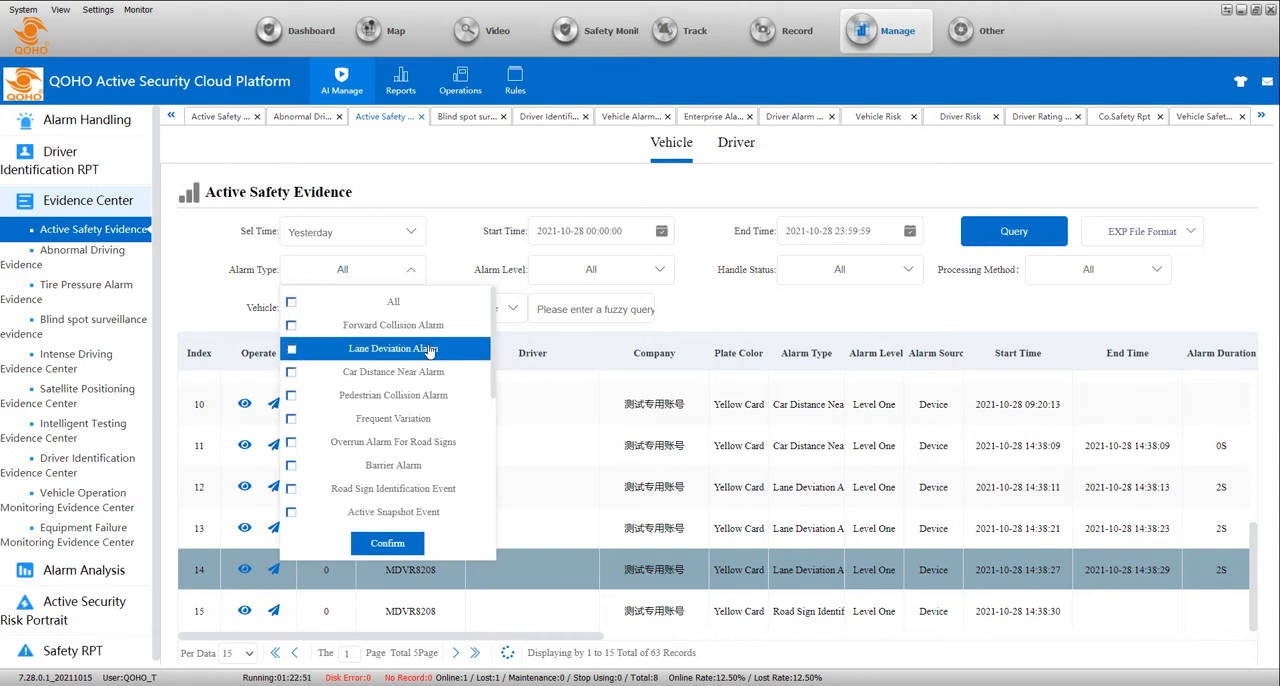
{"action": "scroll", "scroll_direction": "down", "scroll_amount": 3}
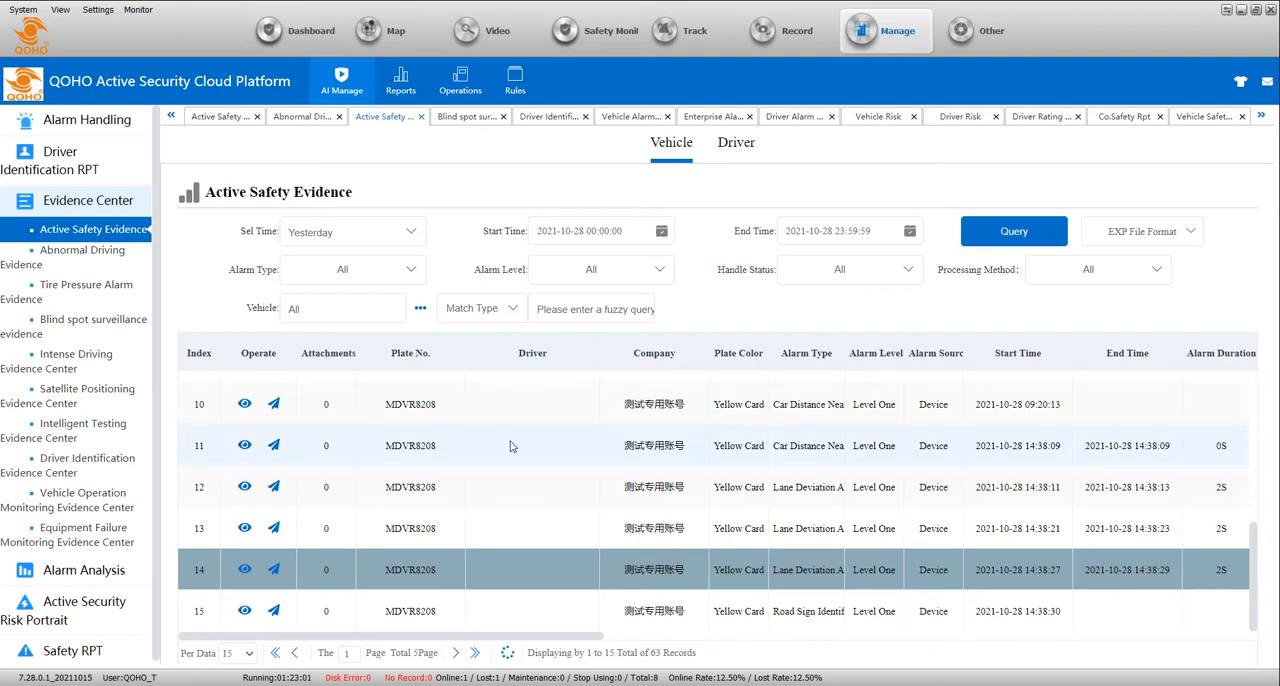
{"action": "mouse_move", "coordinate": [500, 452]}
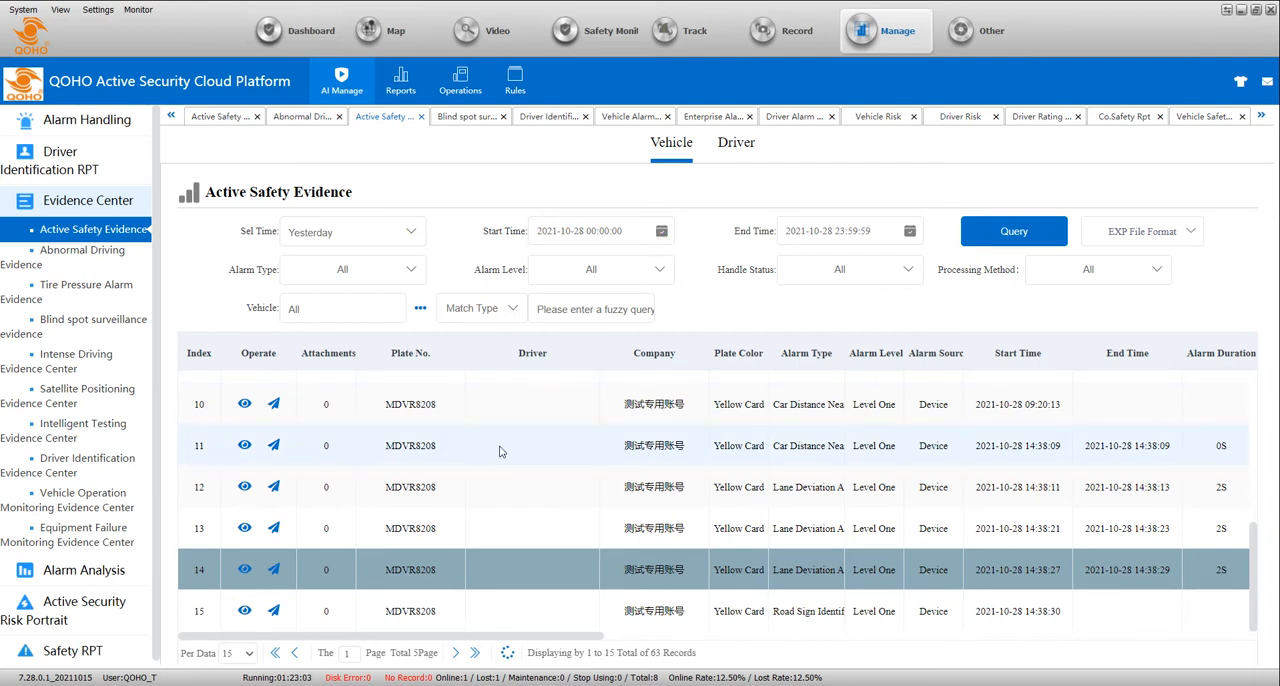
- Play one alarm record's dashcam video evidence beside its map location
{"action": "left_click", "coordinate": [244, 568]}
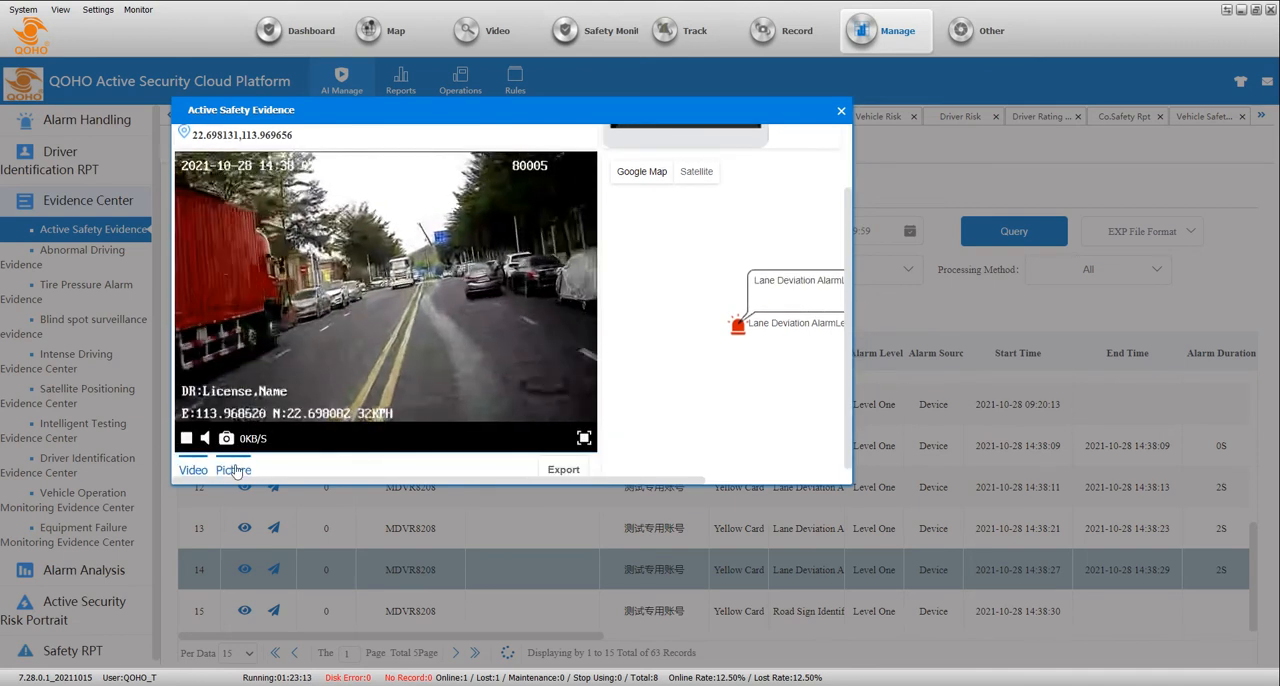
- Switch the evidence popup from the video to the captured still picture
{"action": "left_click", "coordinate": [232, 470]}
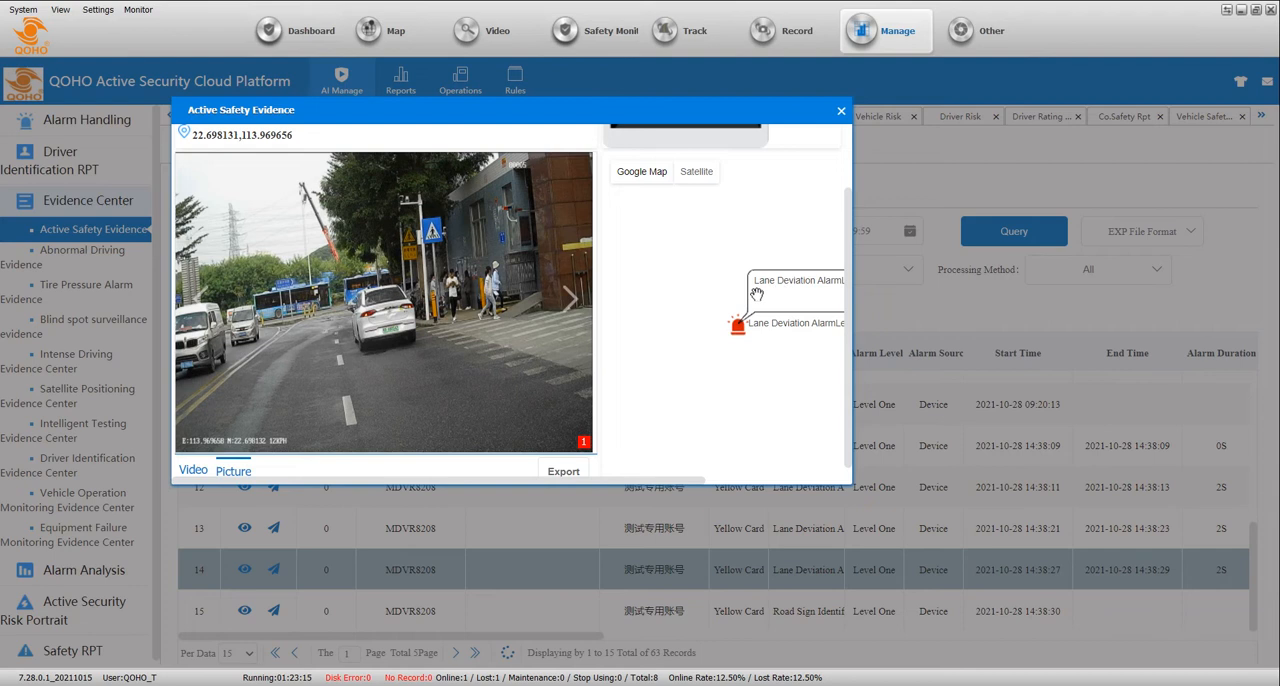
{"action": "mouse_move", "coordinate": [850, 116]}
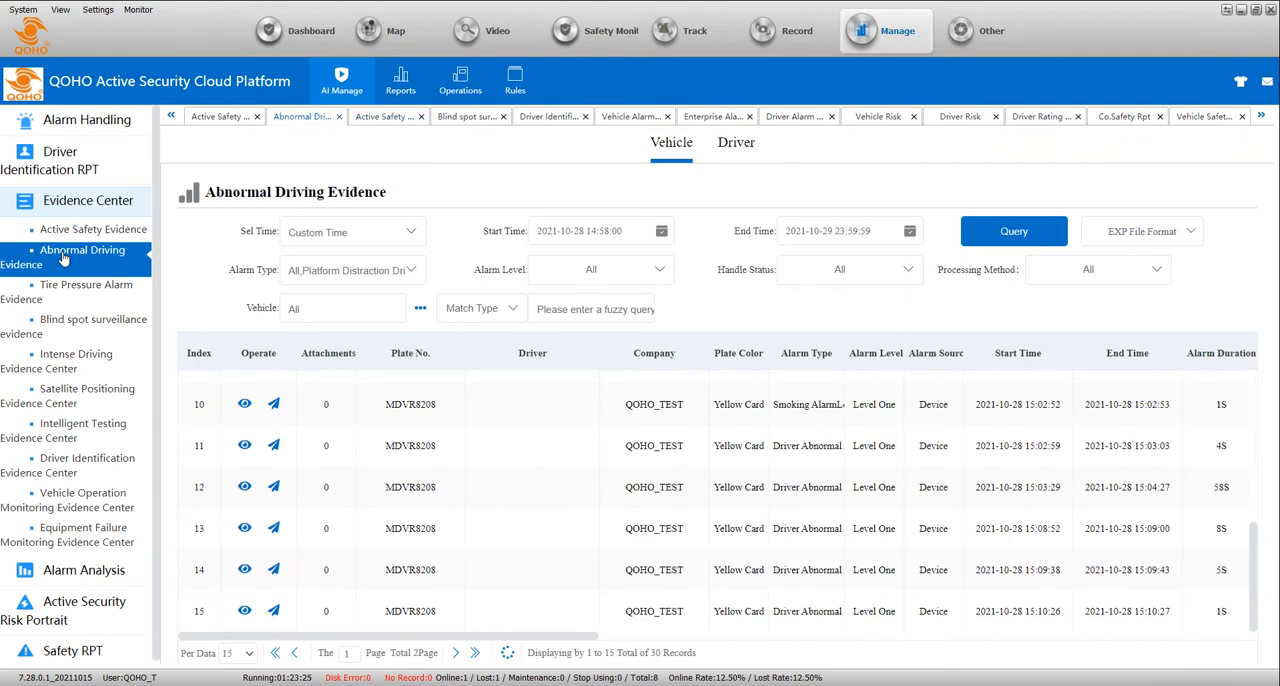
{"action": "mouse_move", "coordinate": [462, 228]}
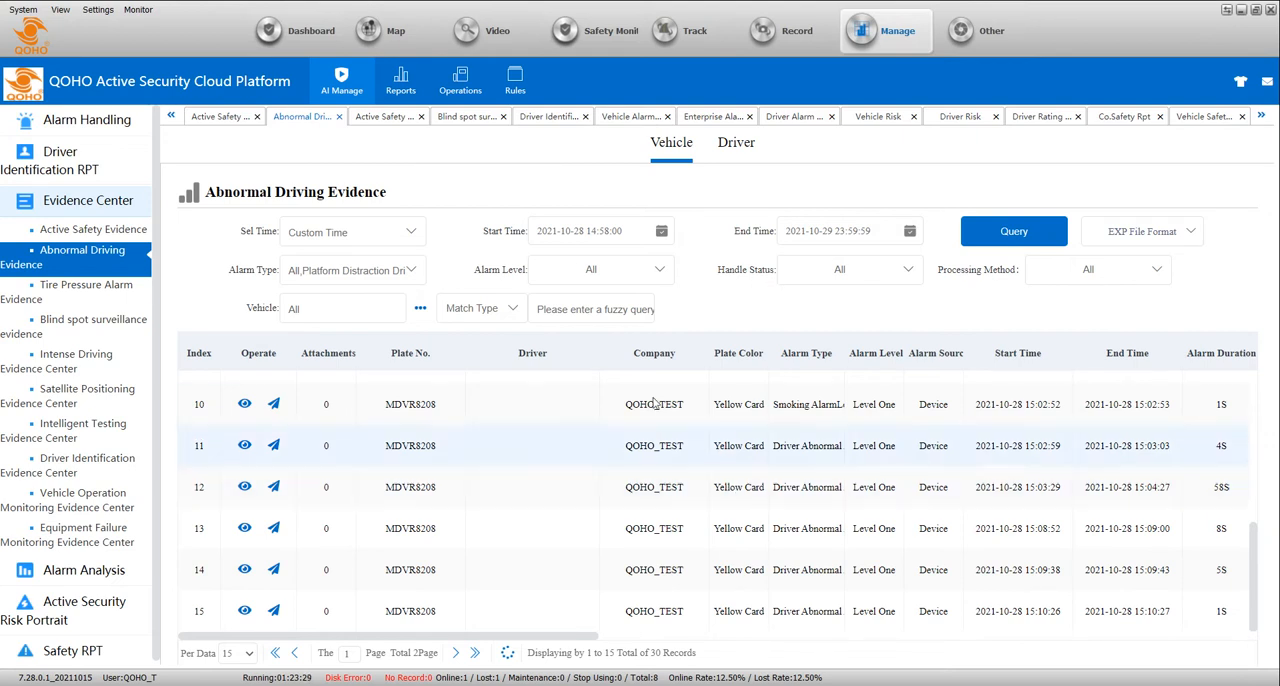
- Review the Alarm Type list, then view a physiological fatigue alarm's face photo and map location
{"action": "left_click", "coordinate": [352, 270]}
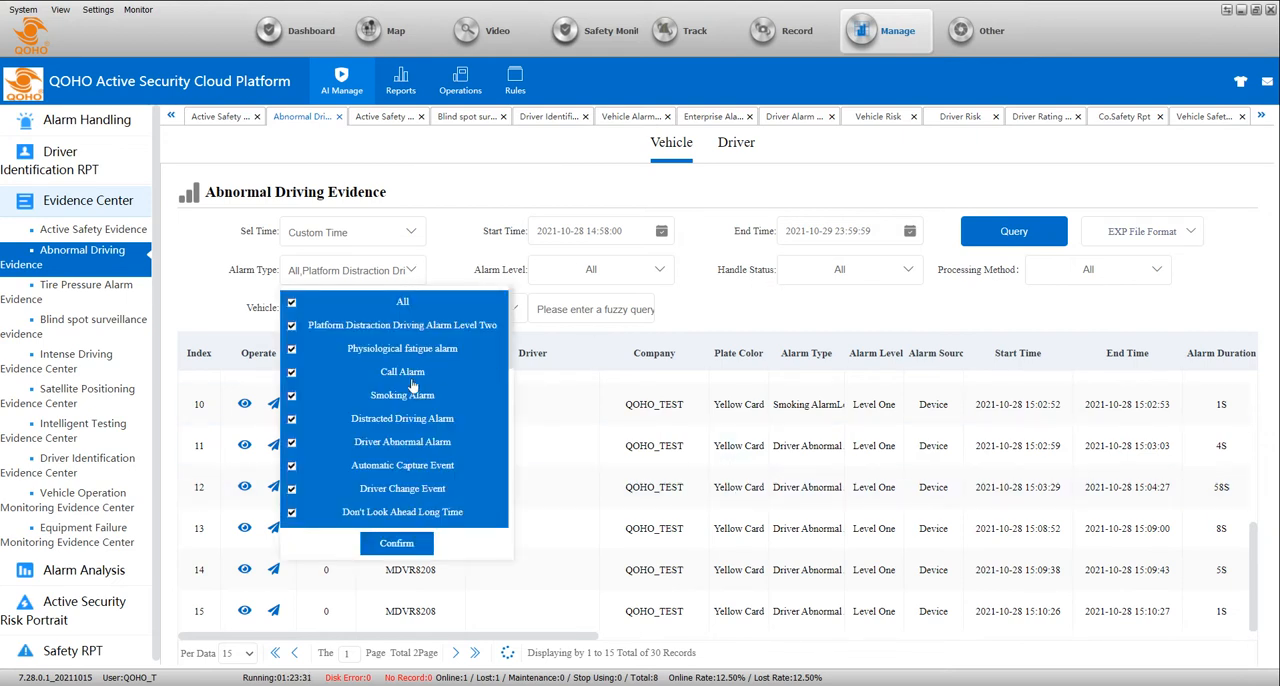
{"action": "mouse_move", "coordinate": [402, 418]}
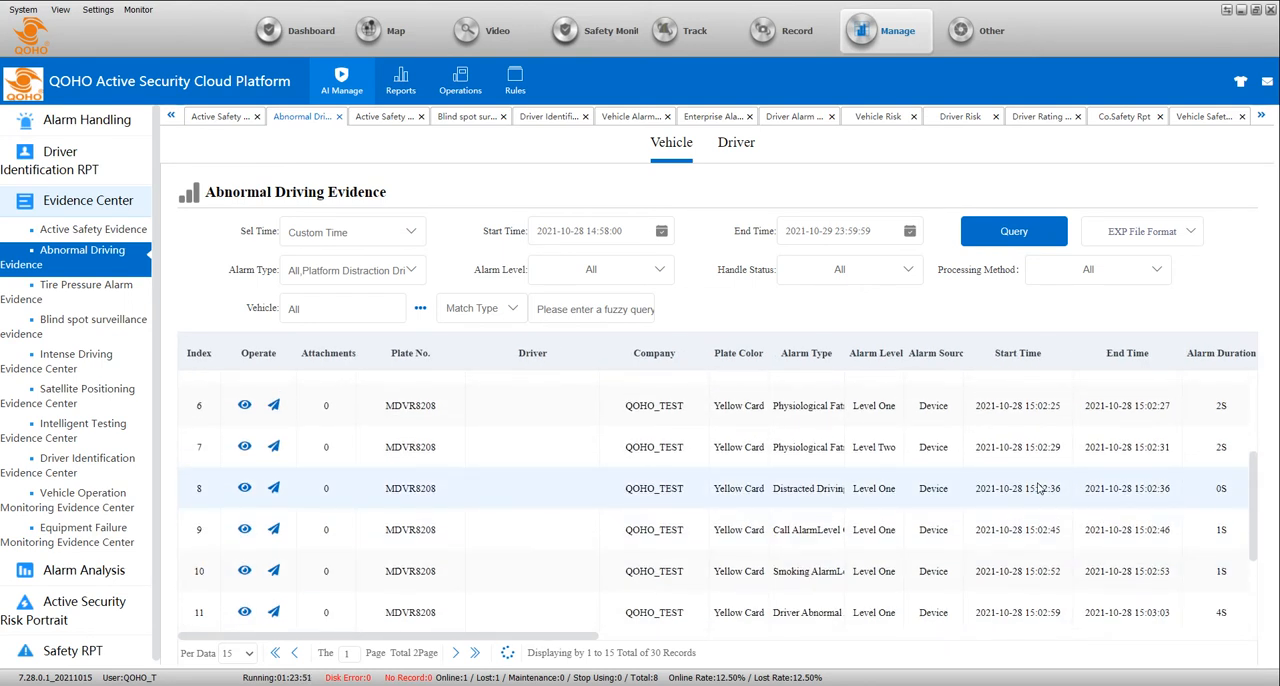
{"action": "mouse_move", "coordinate": [752, 478]}
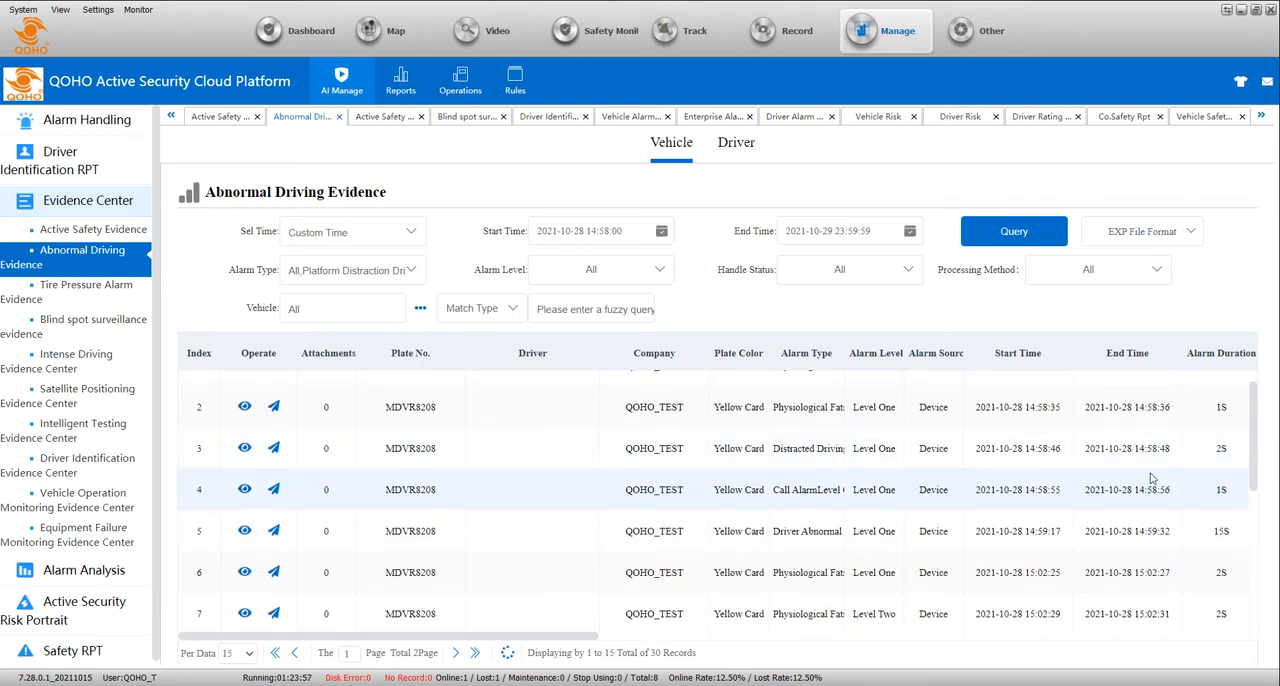
{"action": "mouse_move", "coordinate": [254, 456]}
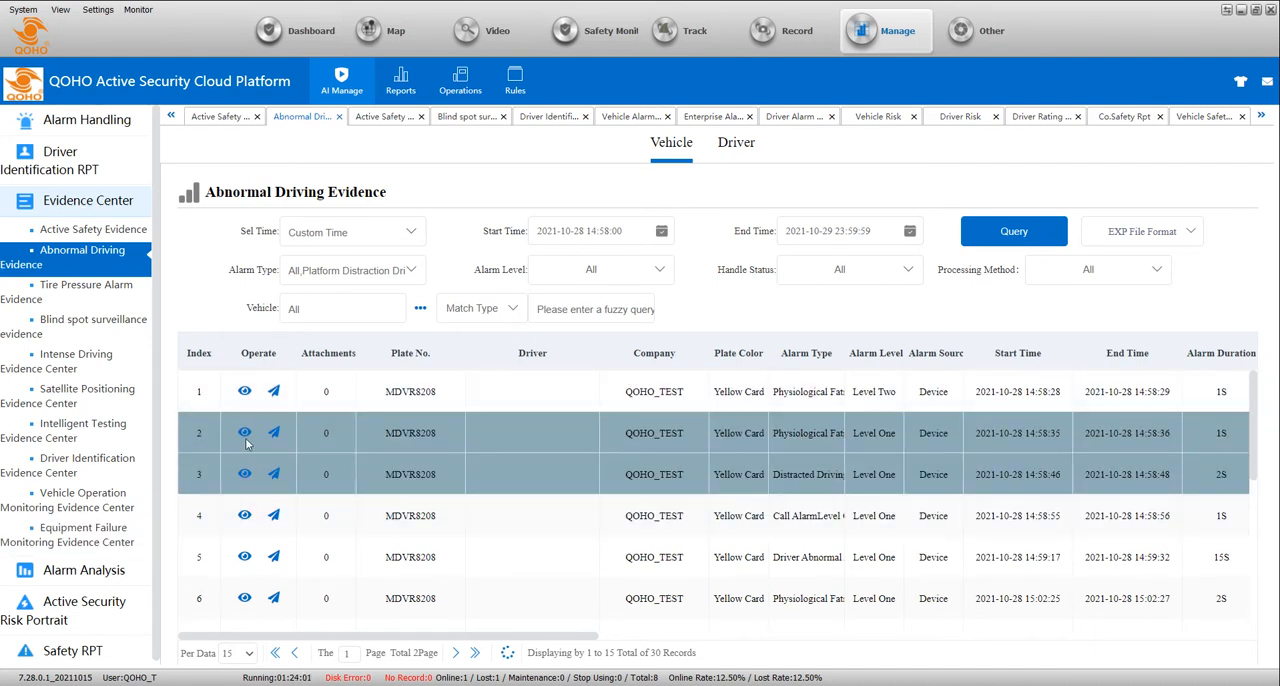
{"action": "left_click", "coordinate": [244, 432]}
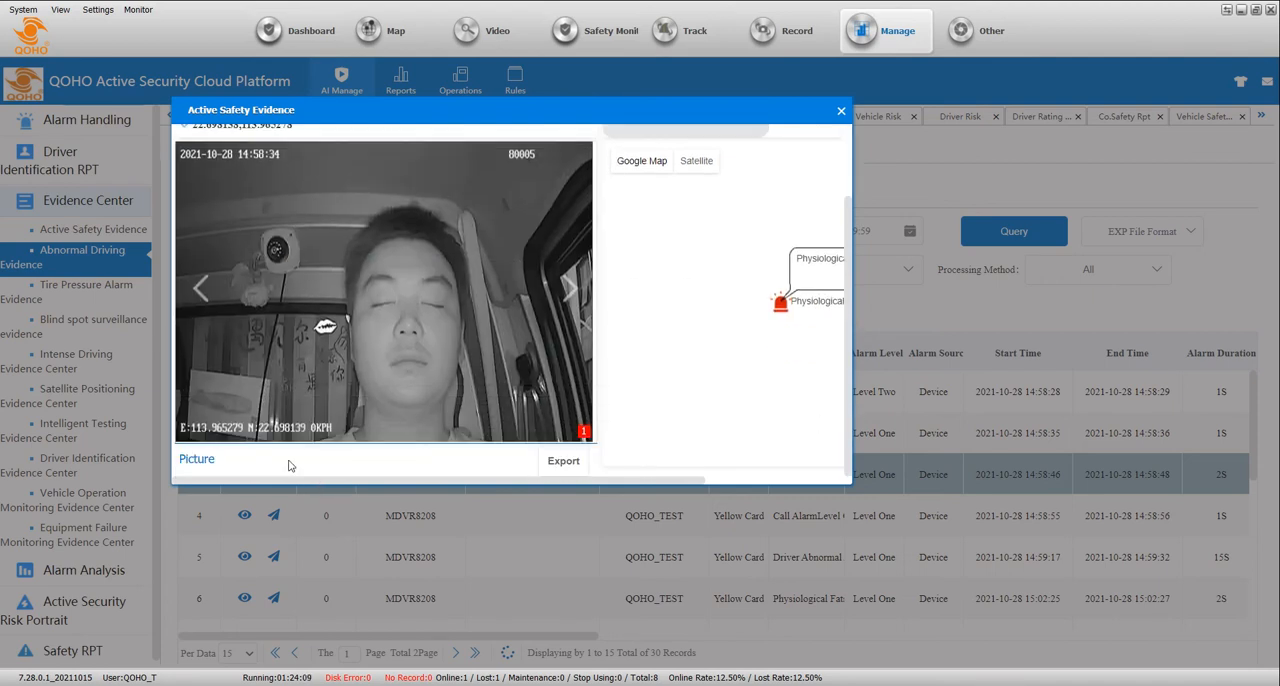
- Expand the alarm info panel: plate MDVR8208, Level One alarm, time and coordinates, then collapse it
{"action": "left_click", "coordinate": [840, 112]}
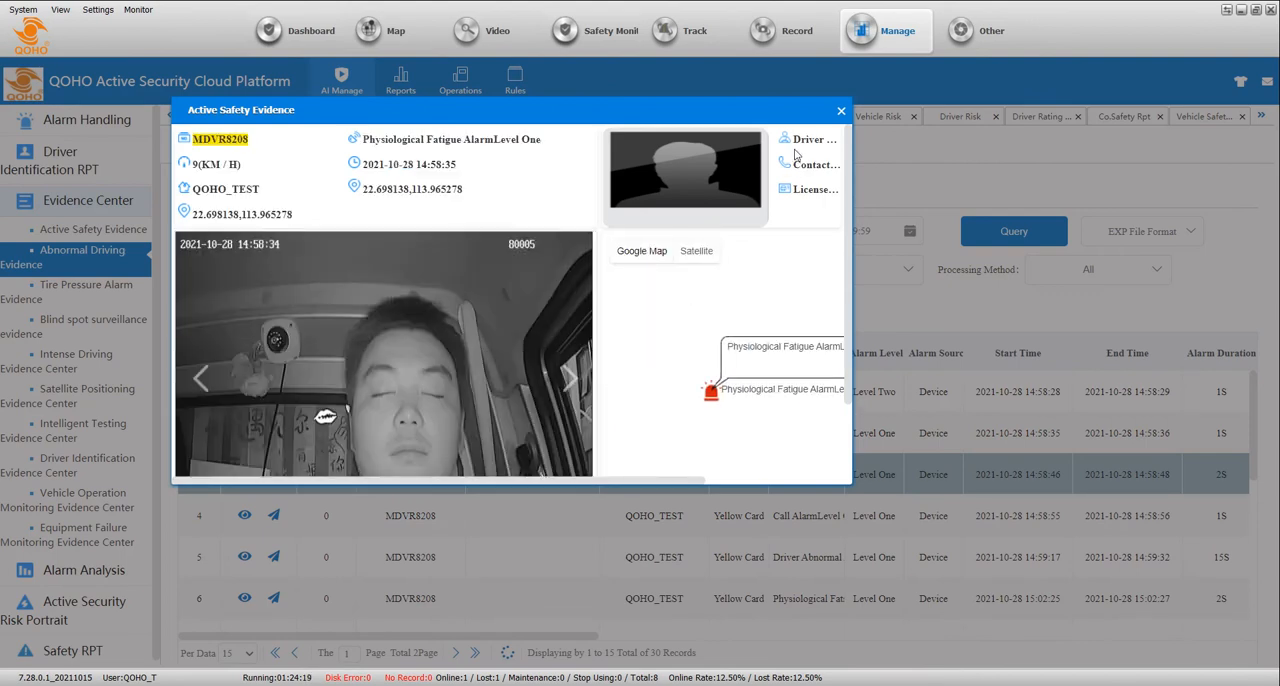
{"action": "left_click", "coordinate": [840, 110]}
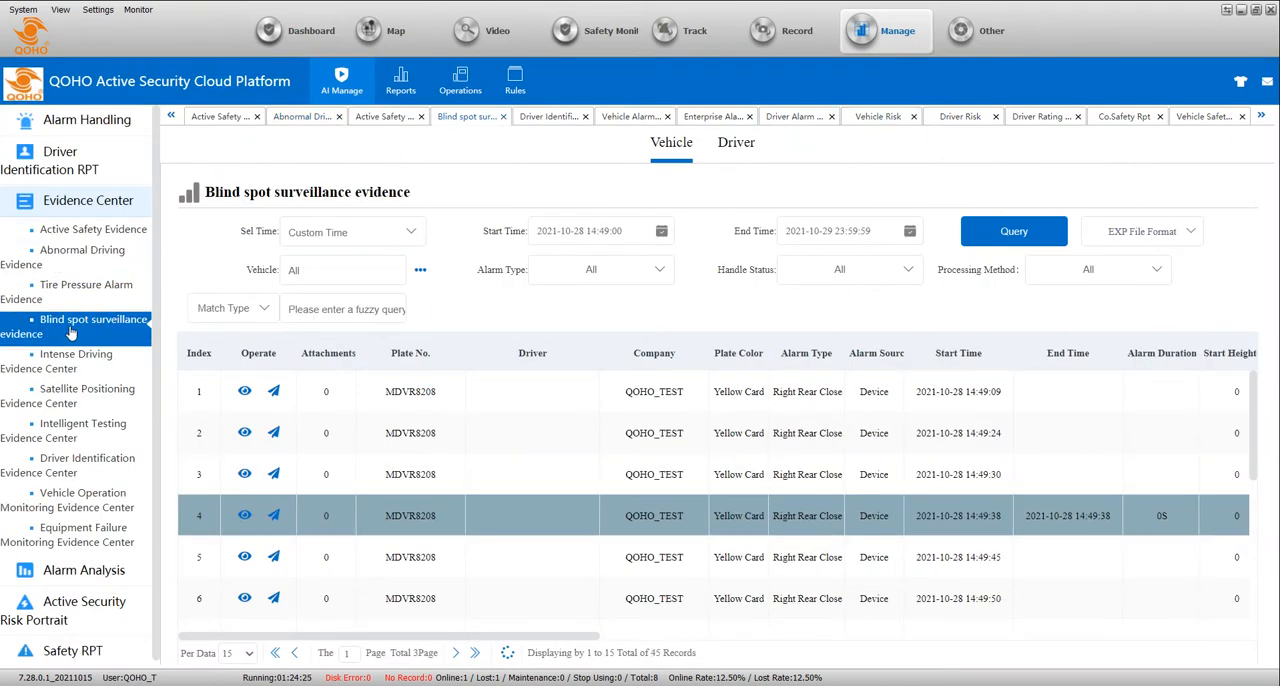
{"action": "mouse_move", "coordinate": [640, 328]}
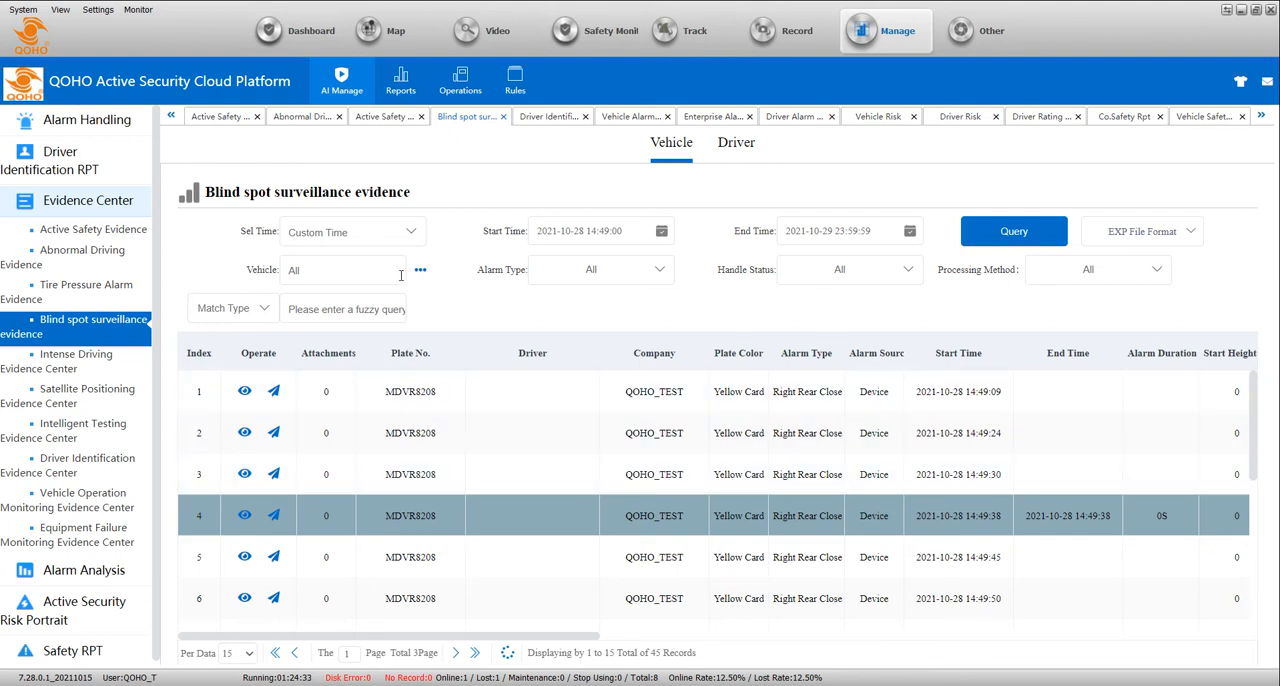
{"action": "mouse_move", "coordinate": [532, 500]}
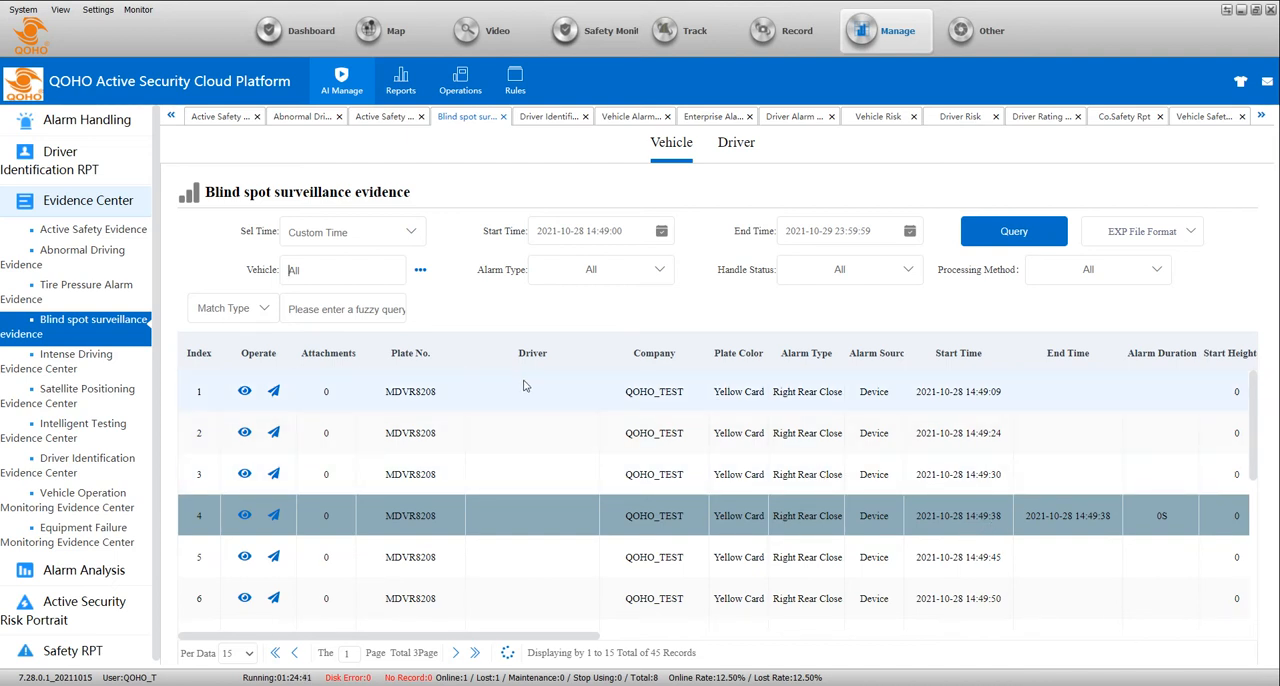
- List the Driver Identification Evidence Center records for MDVR8208
{"action": "left_click", "coordinate": [86, 464]}
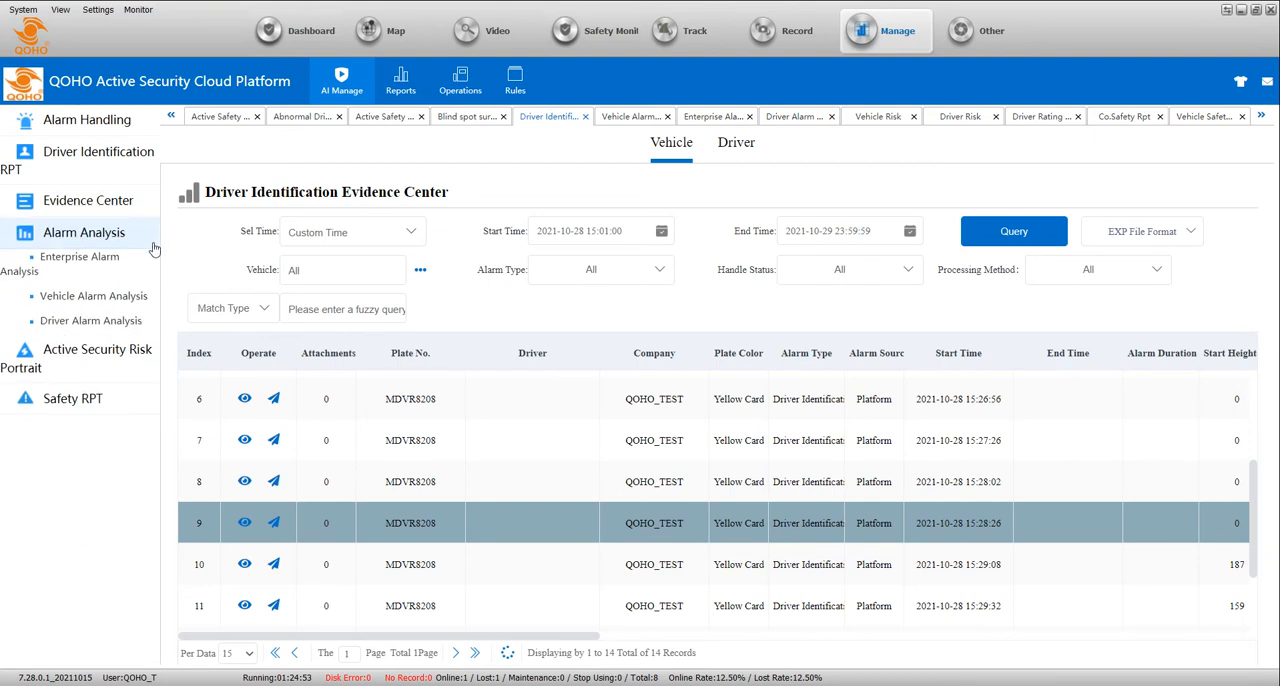
- Query Enterprise Alarm Analysis for company QOHO_TEST over the Last 7 Days
{"action": "left_click", "coordinate": [80, 264]}
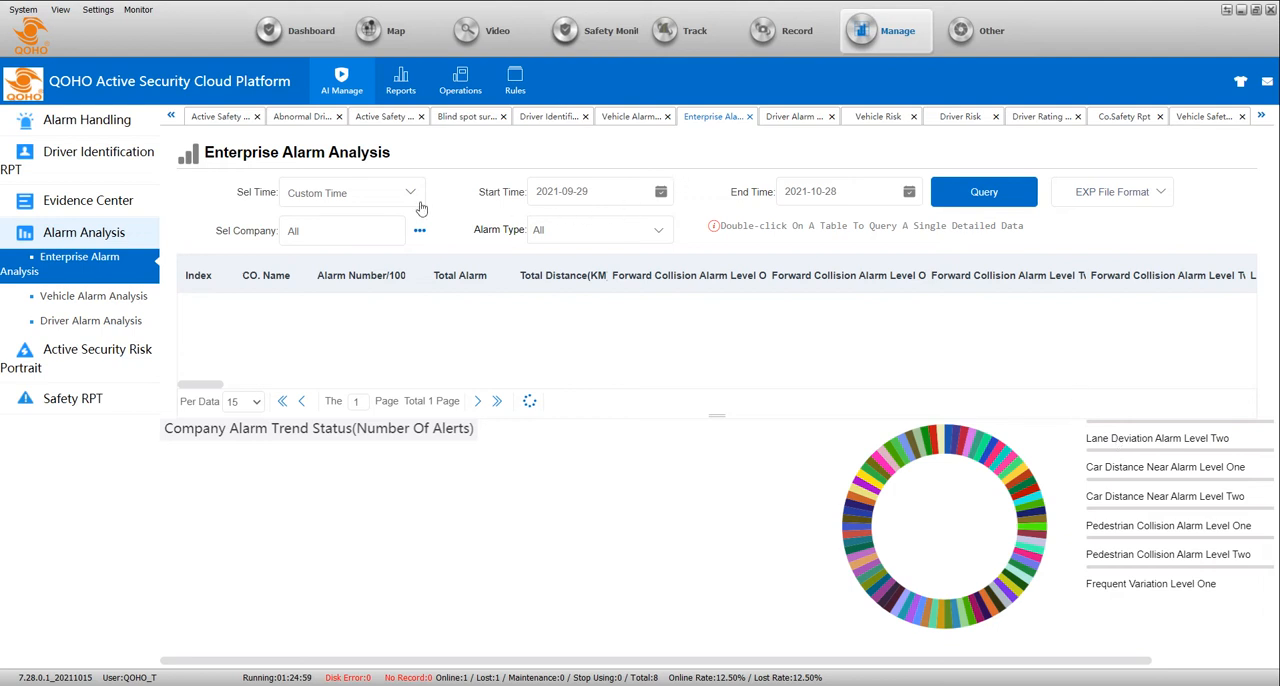
{"action": "left_click", "coordinate": [350, 192]}
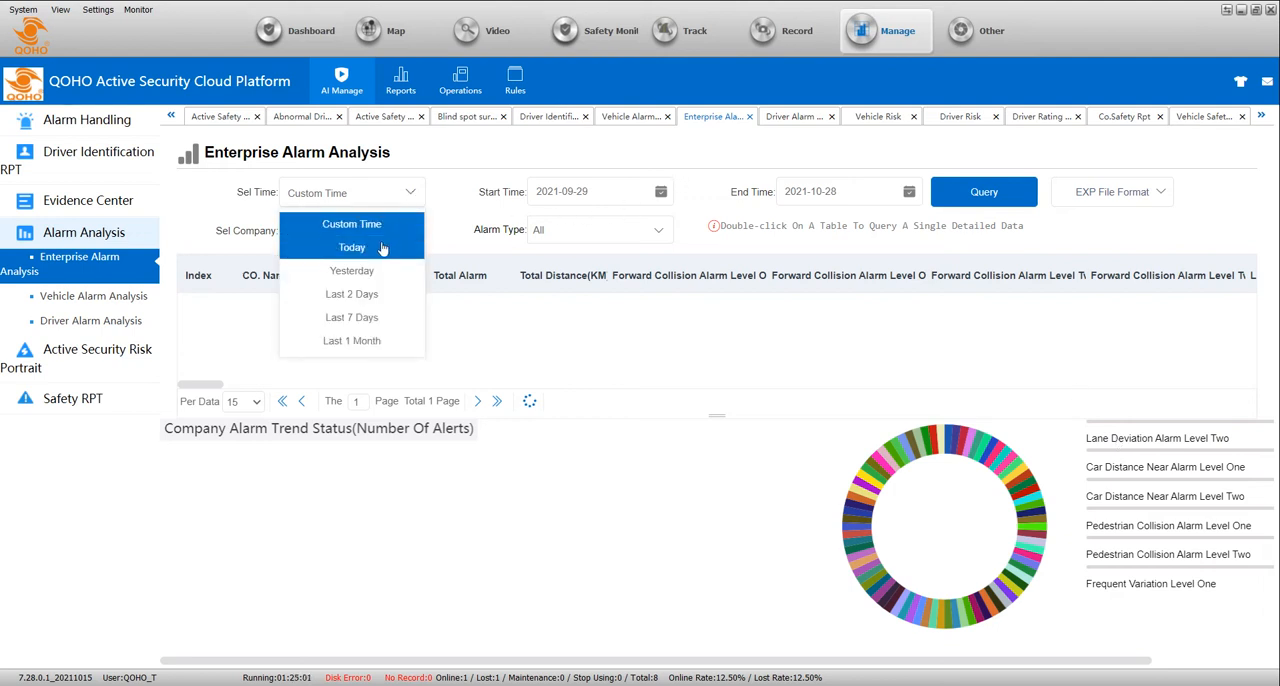
{"action": "left_click", "coordinate": [352, 316]}
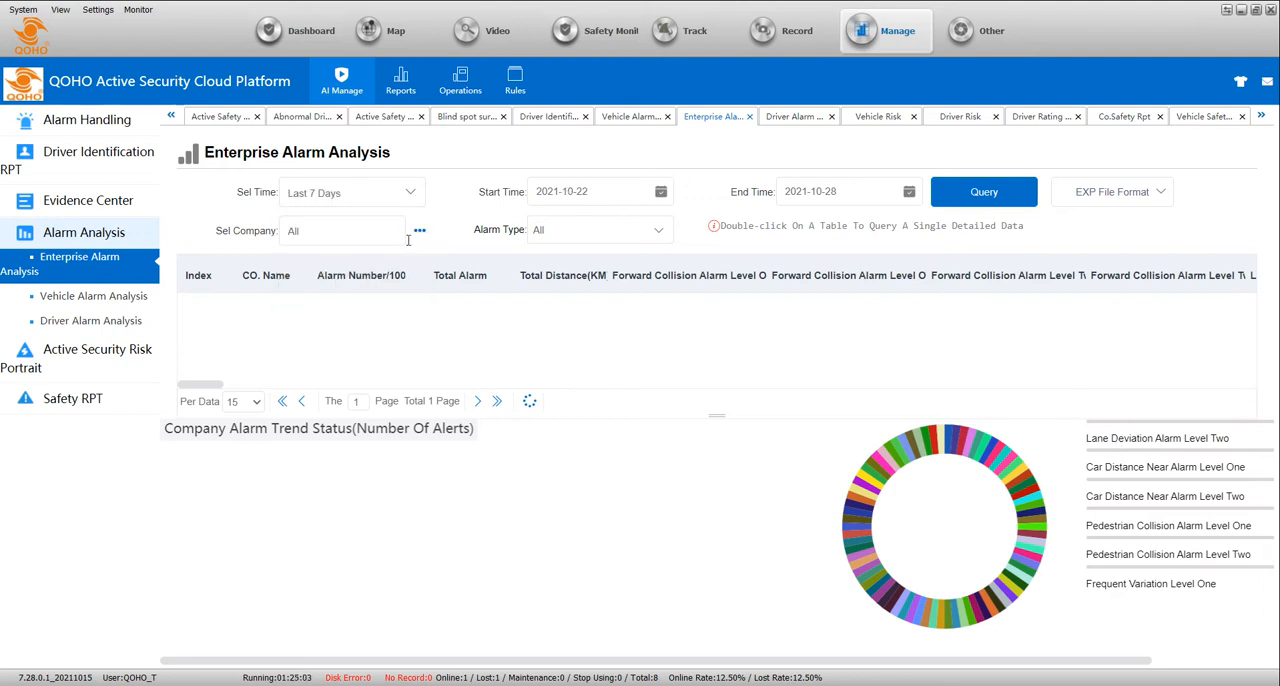
{"action": "left_click", "coordinate": [420, 230]}
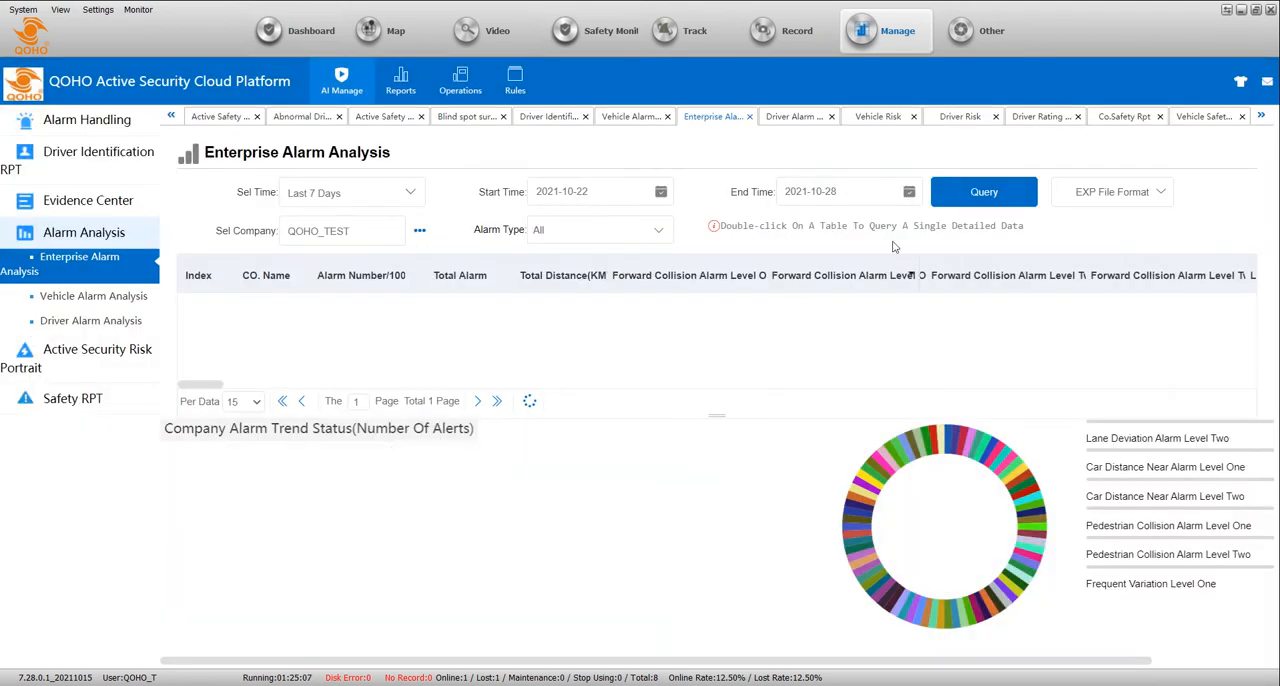
{"action": "left_click", "coordinate": [984, 192]}
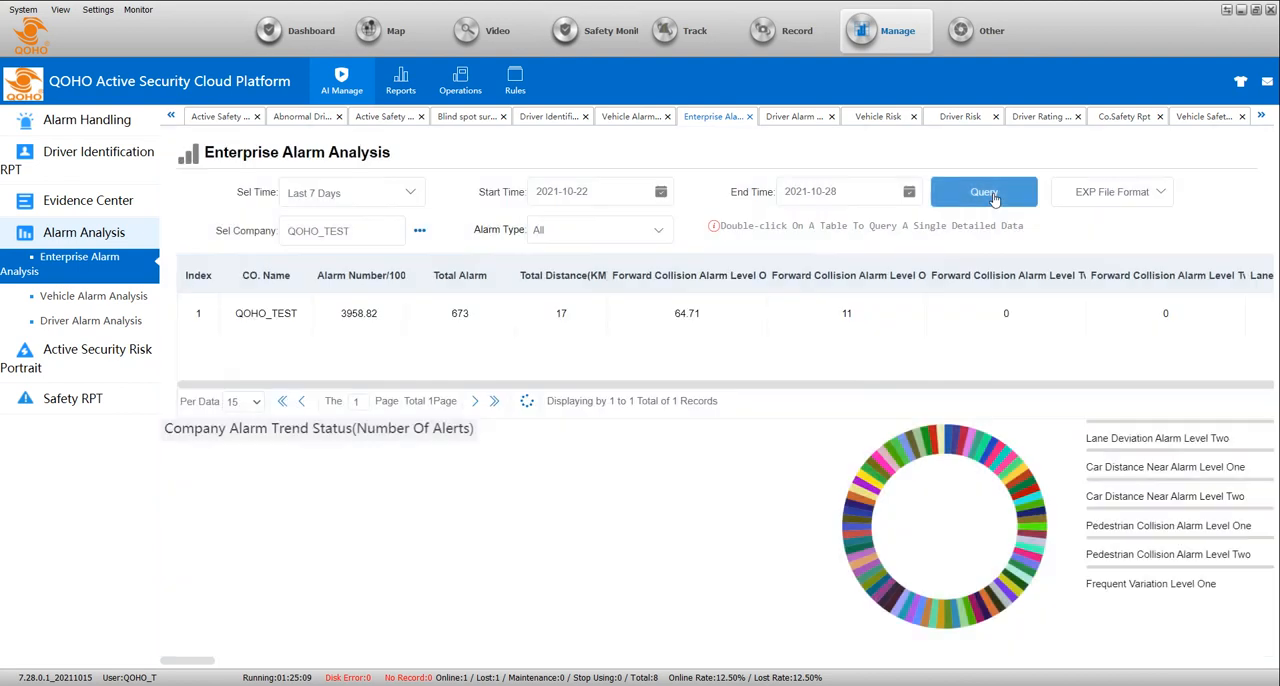
{"action": "left_click", "coordinate": [984, 192]}
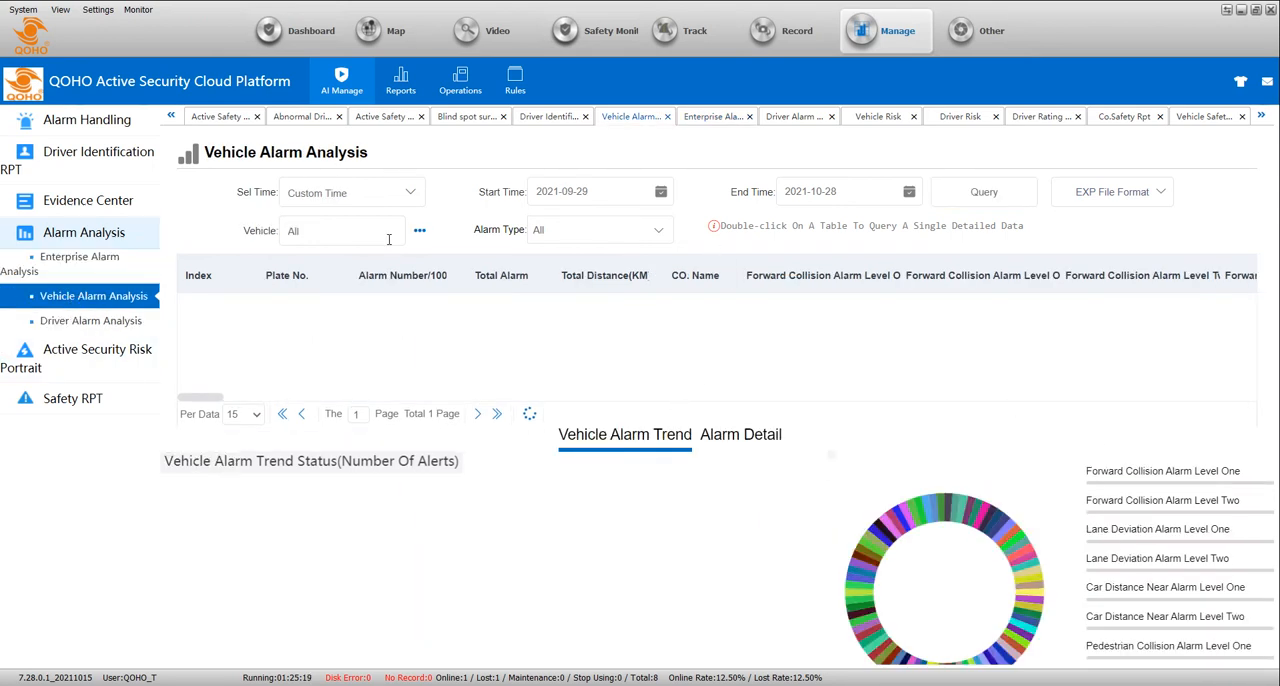
- View the Driver Alarm Analysis report with its empty table
{"action": "left_click", "coordinate": [92, 320]}
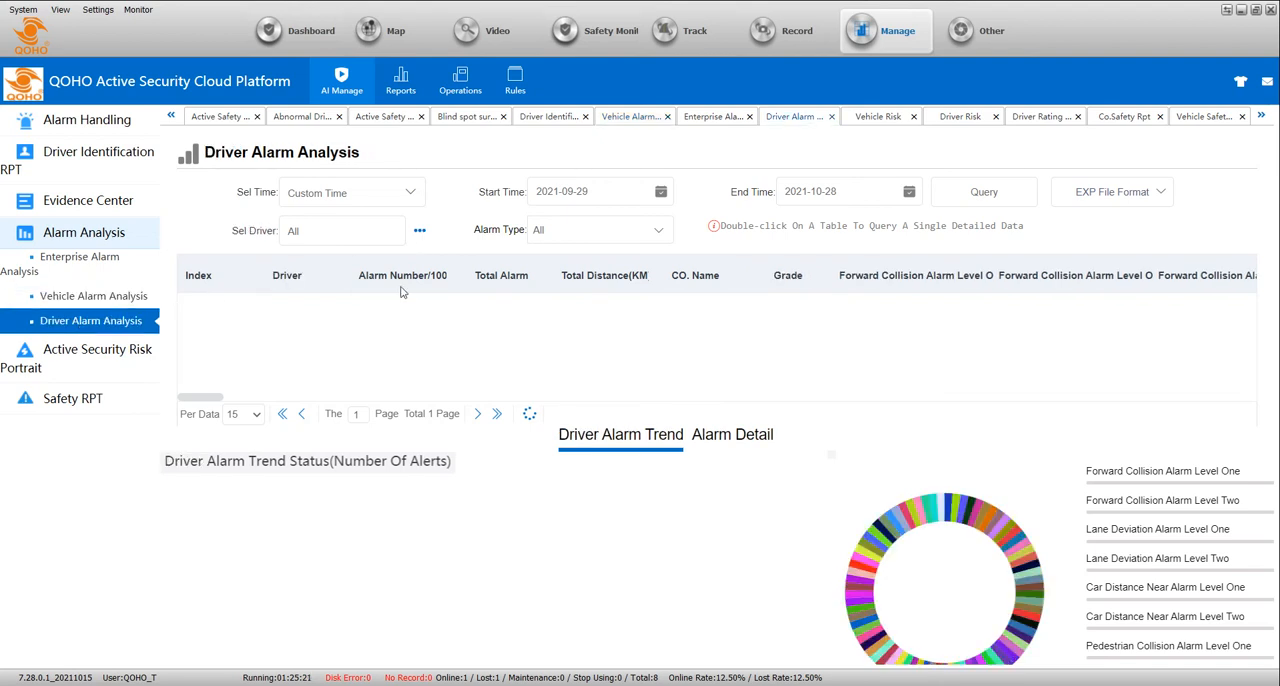
{"action": "mouse_move", "coordinate": [1112, 530]}
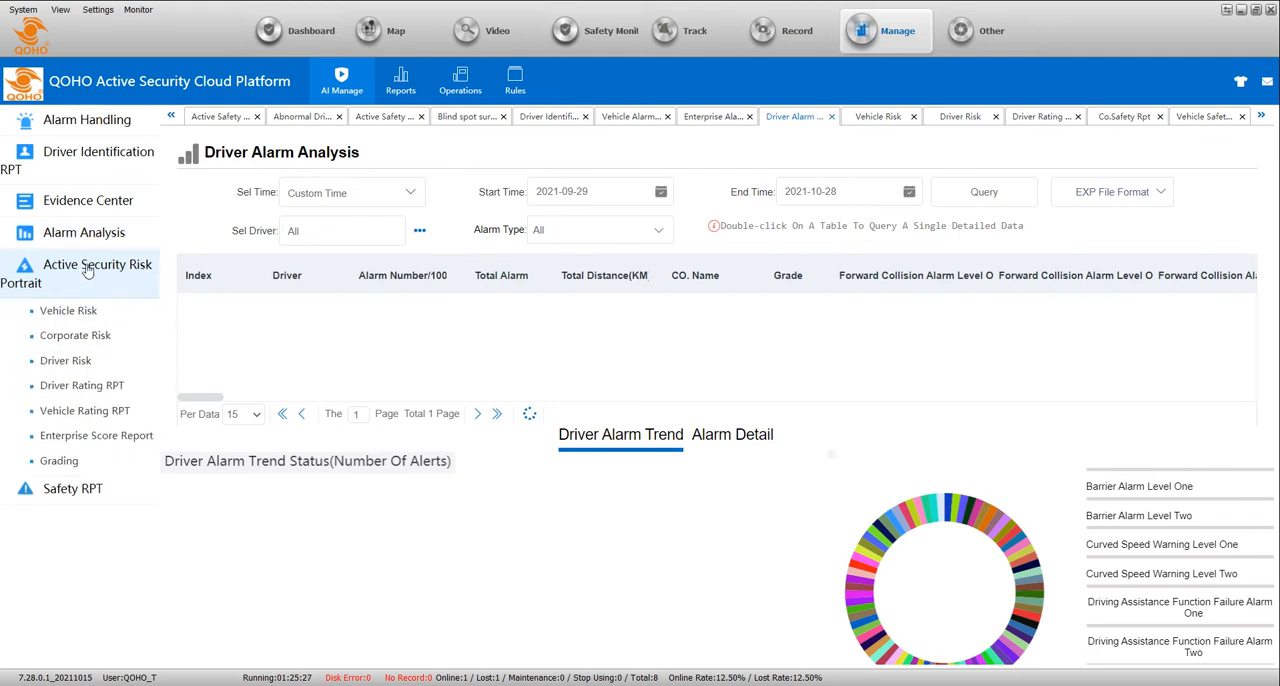
{"action": "mouse_move", "coordinate": [68, 310]}
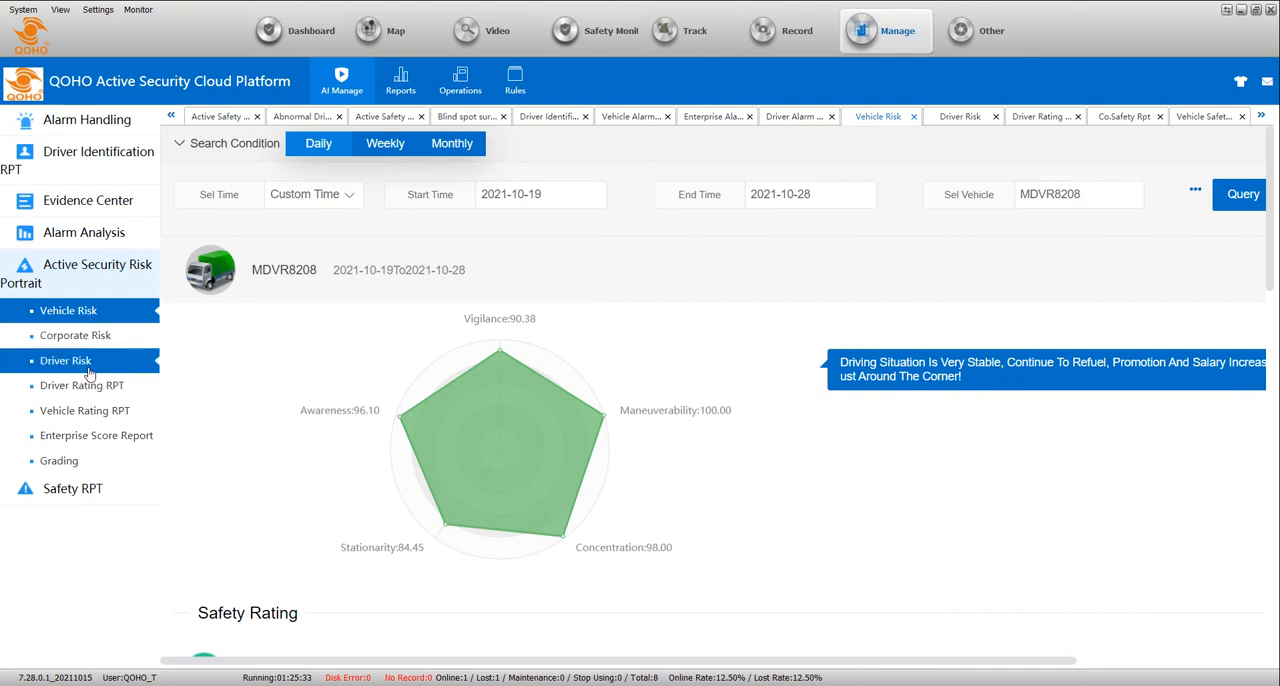
- Browse the Driver Risk portrait and Vehicle Rating RPT, then reveal the Safety RPT options
{"action": "left_click", "coordinate": [64, 360]}
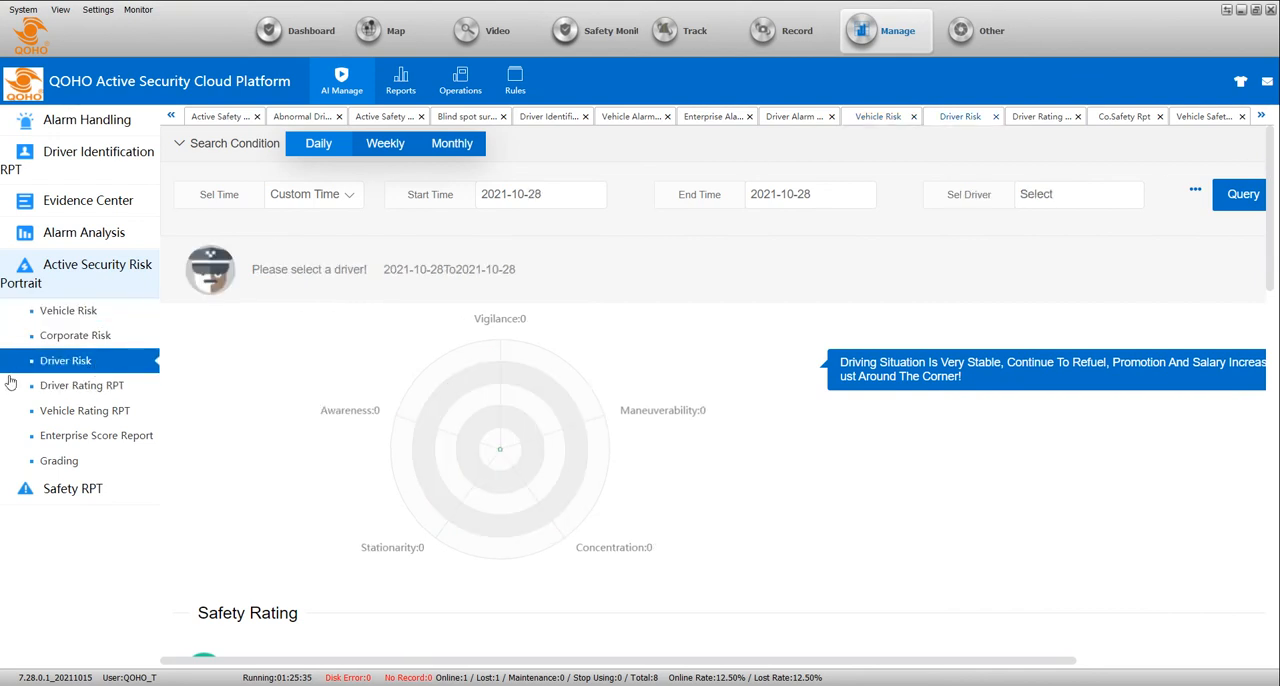
{"action": "left_click", "coordinate": [84, 410]}
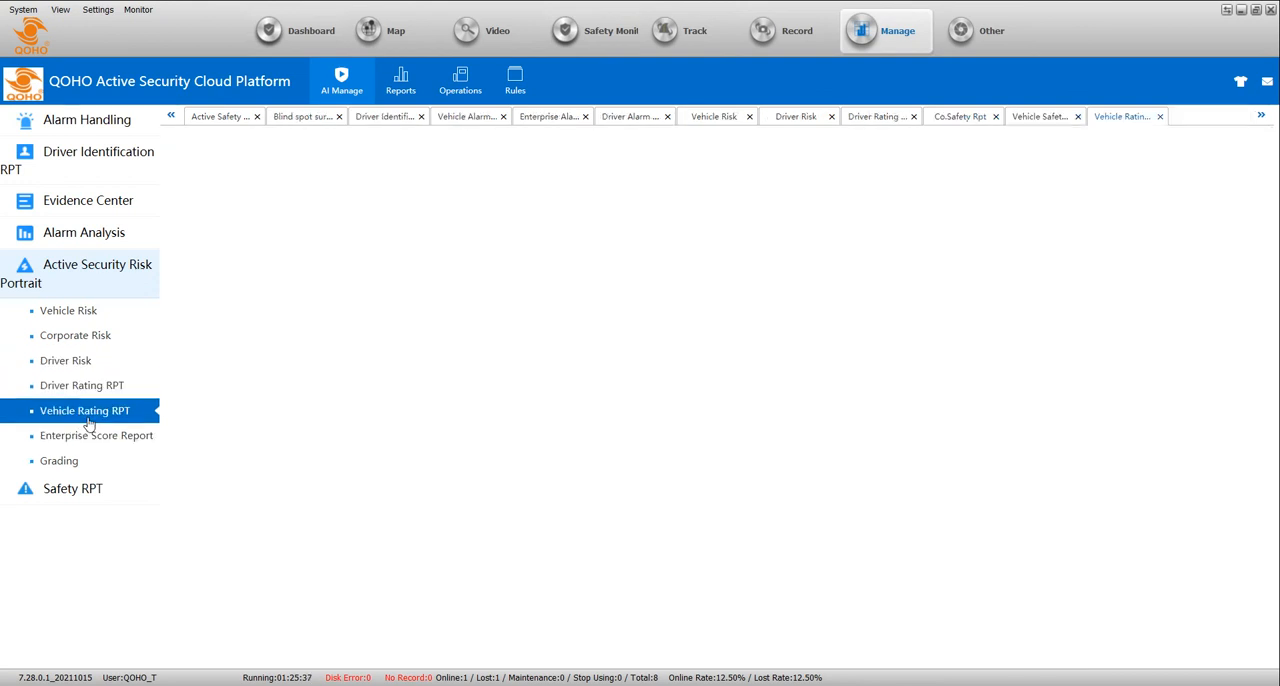
{"action": "left_click", "coordinate": [84, 410]}
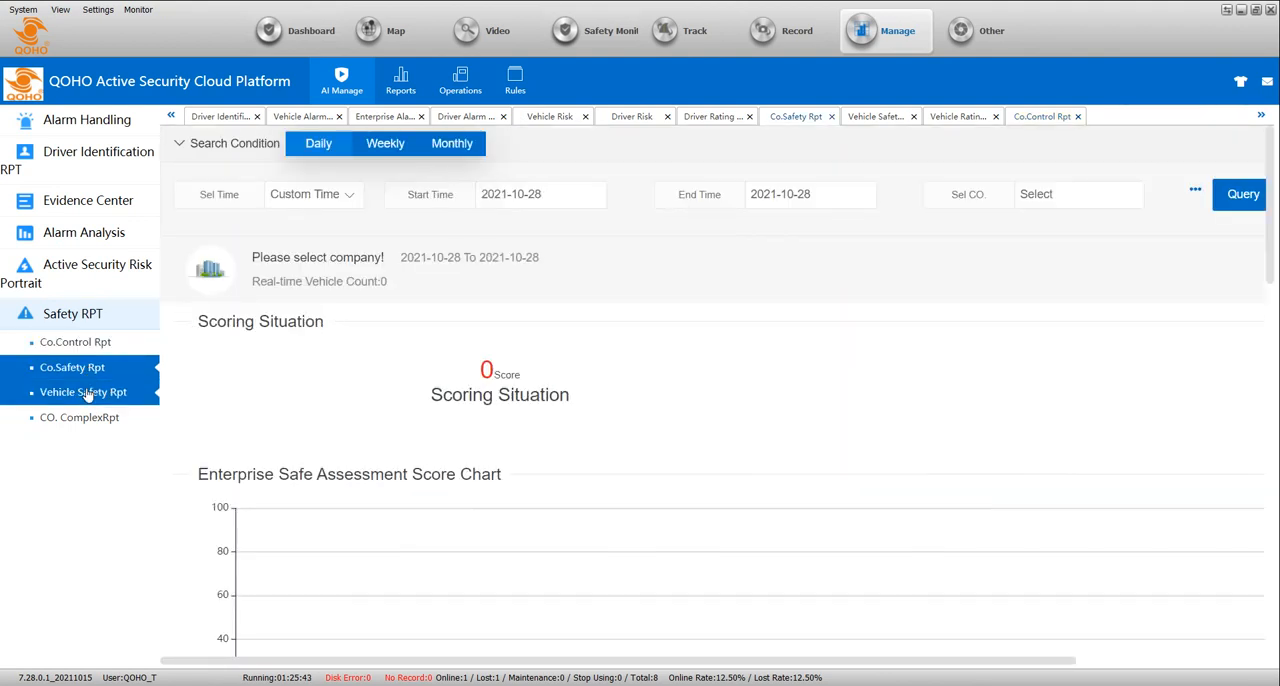
- View the Vehicle Safety report with its scoring situation and assessment score chart
{"action": "left_click", "coordinate": [84, 392]}
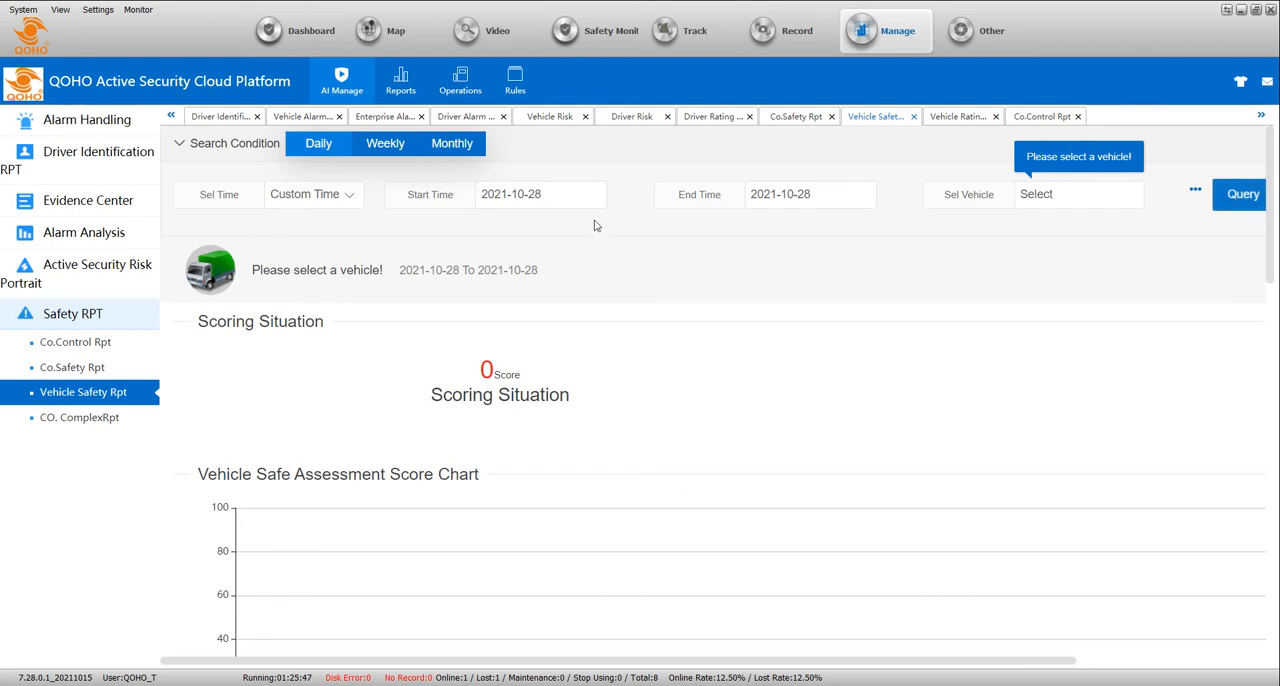
{"action": "mouse_move", "coordinate": [462, 412]}
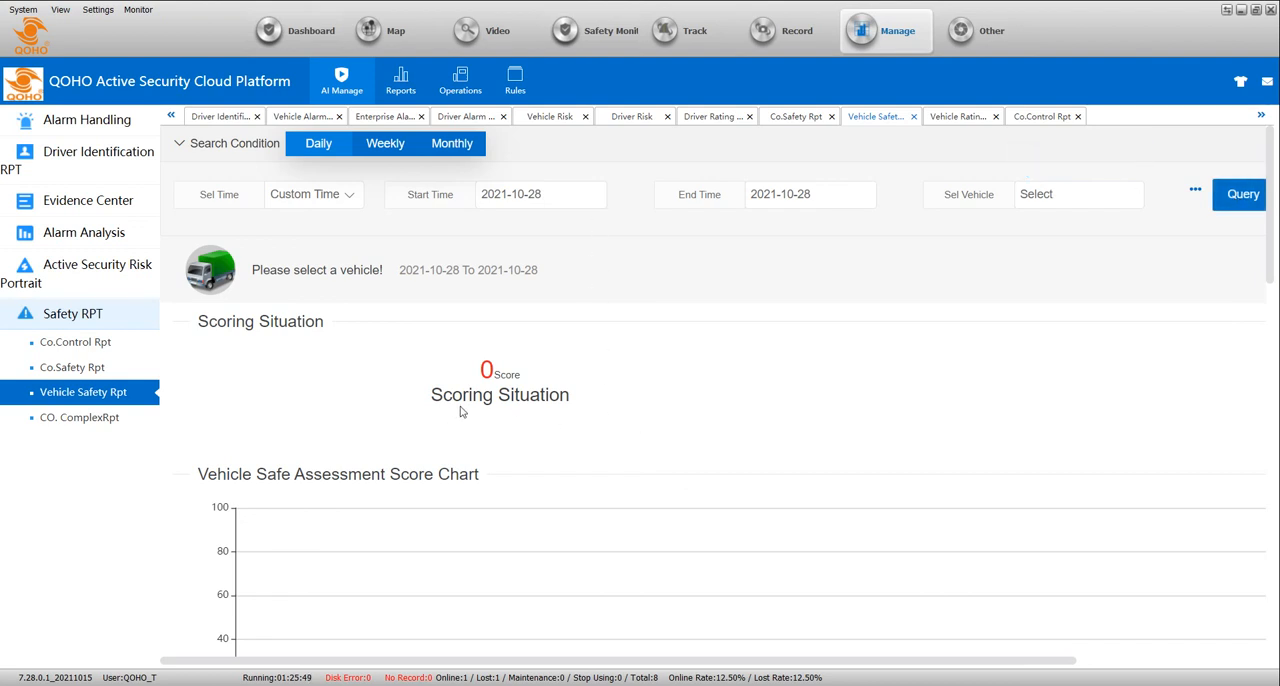
{"action": "mouse_move", "coordinate": [846, 444]}
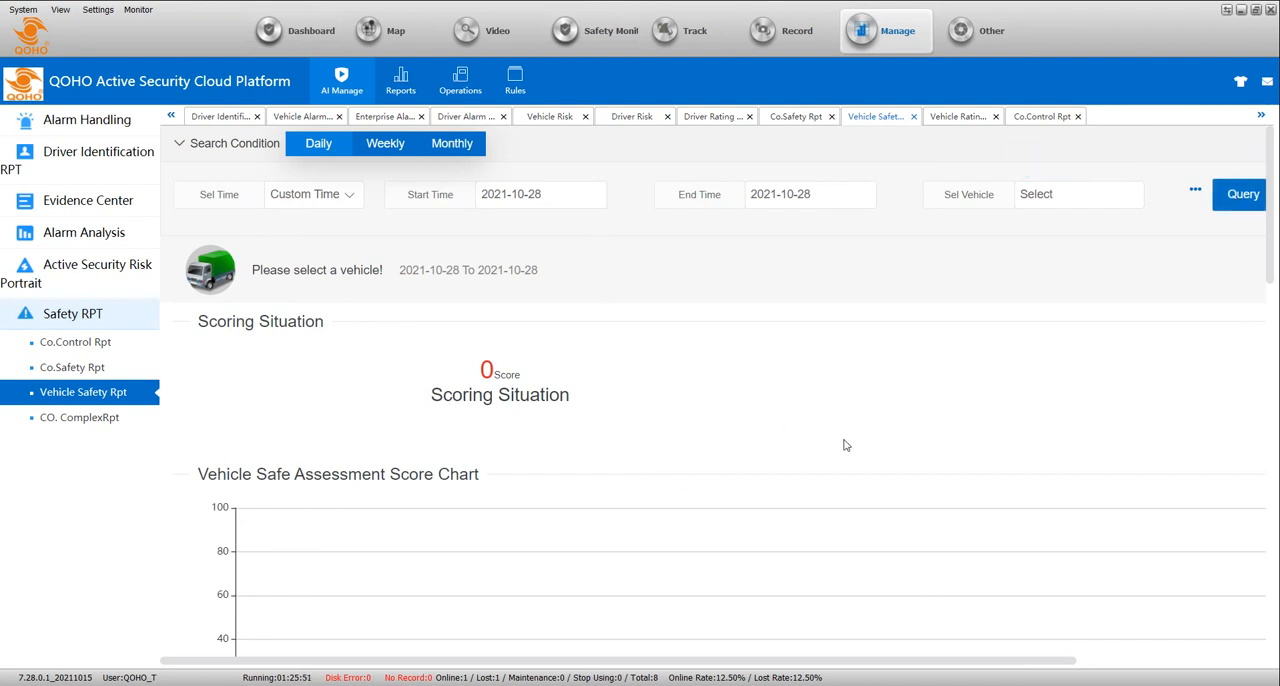
{"action": "mouse_move", "coordinate": [922, 428]}
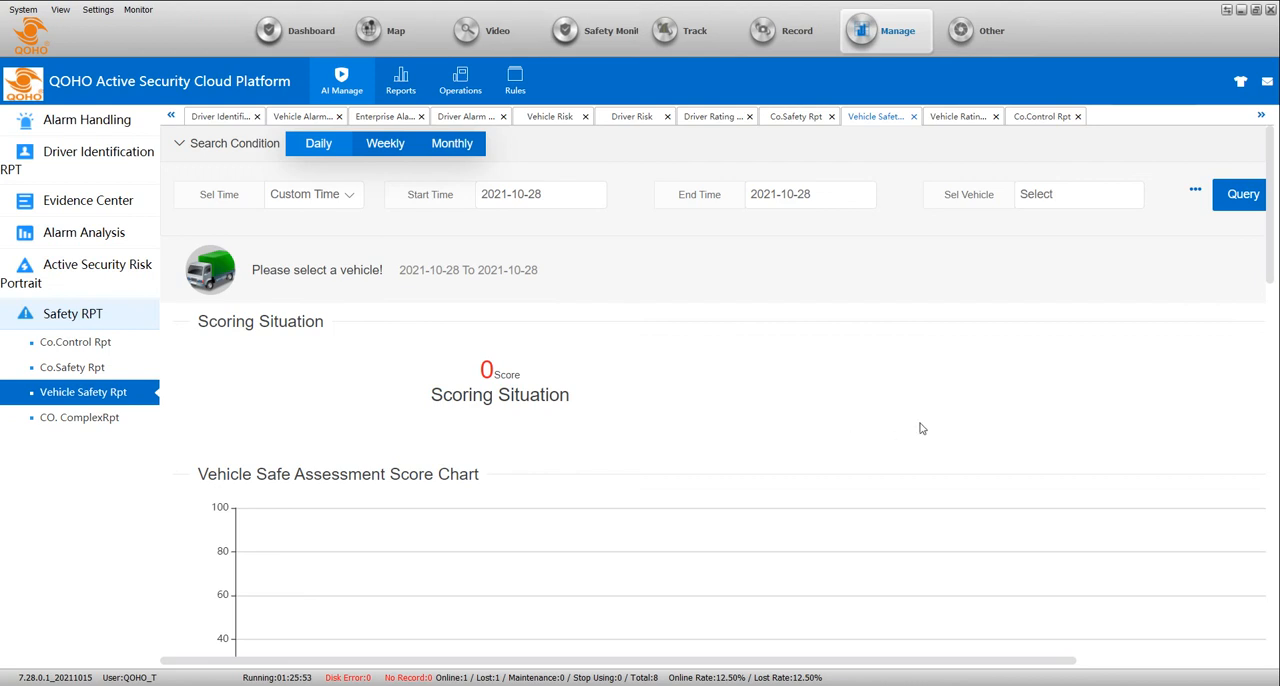
{"action": "mouse_move", "coordinate": [760, 216]}
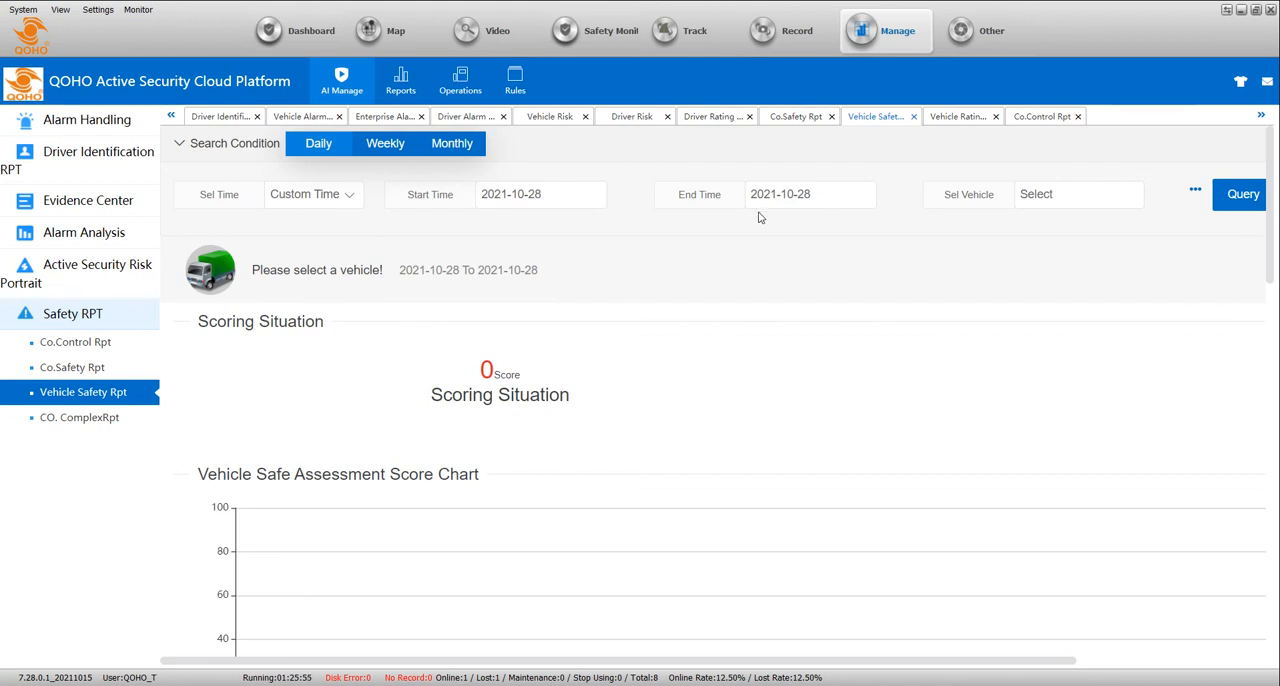
{"action": "mouse_move", "coordinate": [656, 424]}
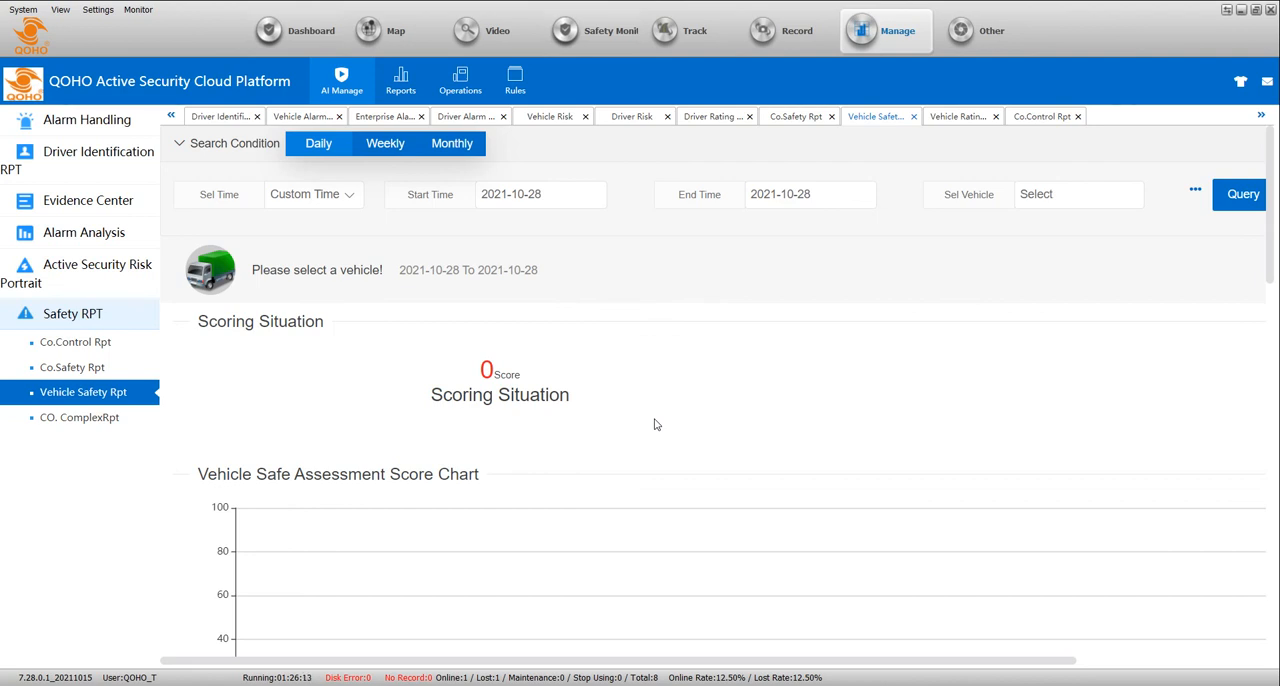
{"action": "mouse_move", "coordinate": [658, 416]}
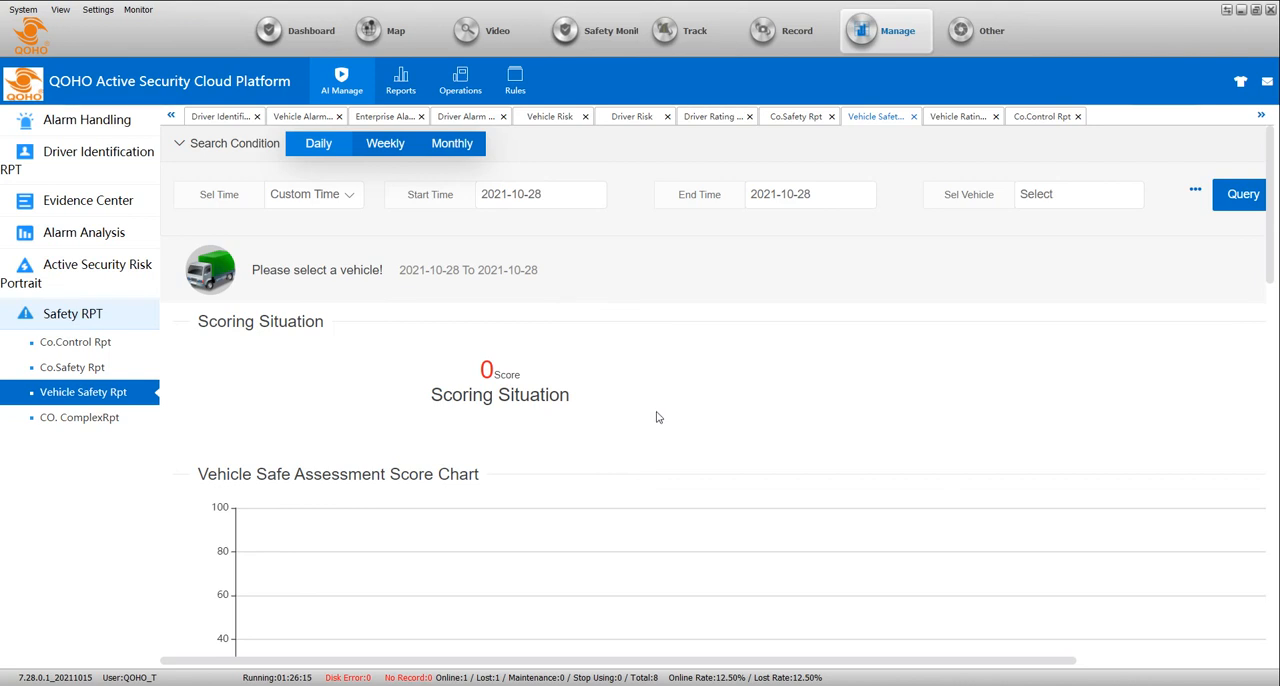